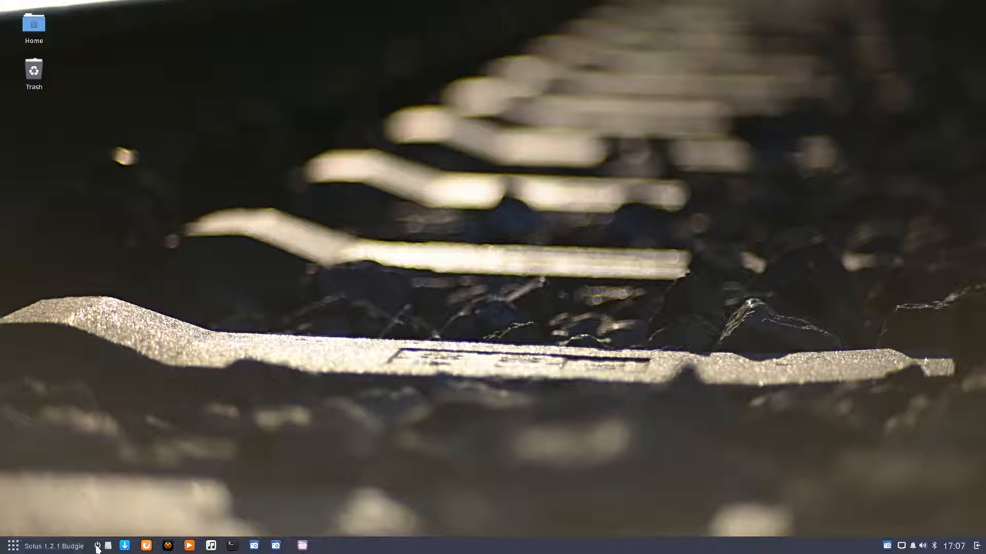
Step: Look through the places folders and the application launcher, then dismiss the launcher
left_click(108, 546)
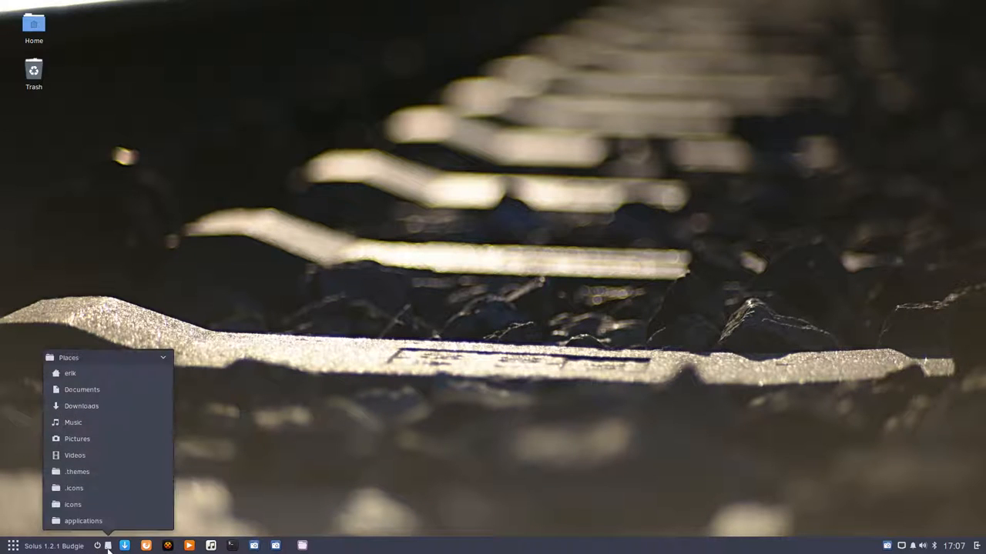
left_click(13, 545)
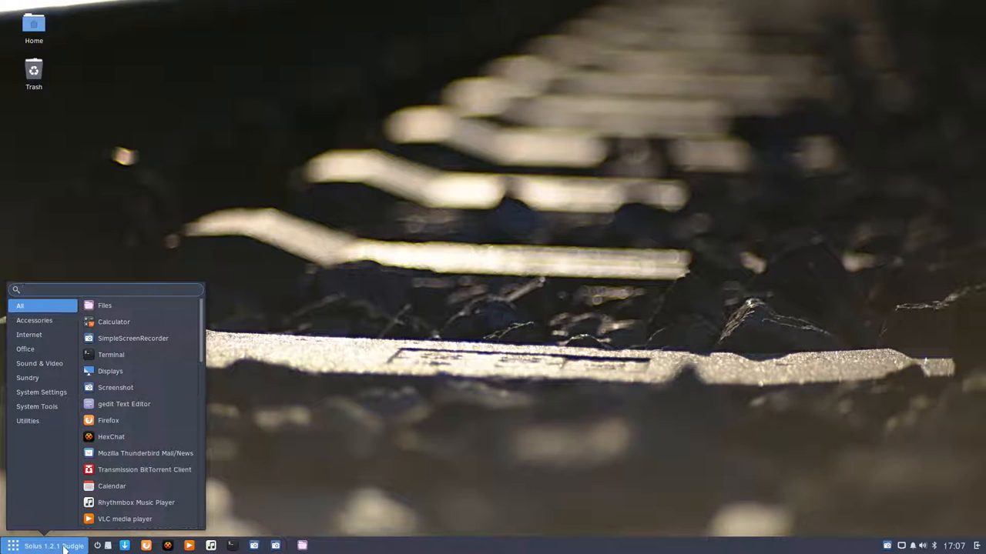
left_click(105, 289)
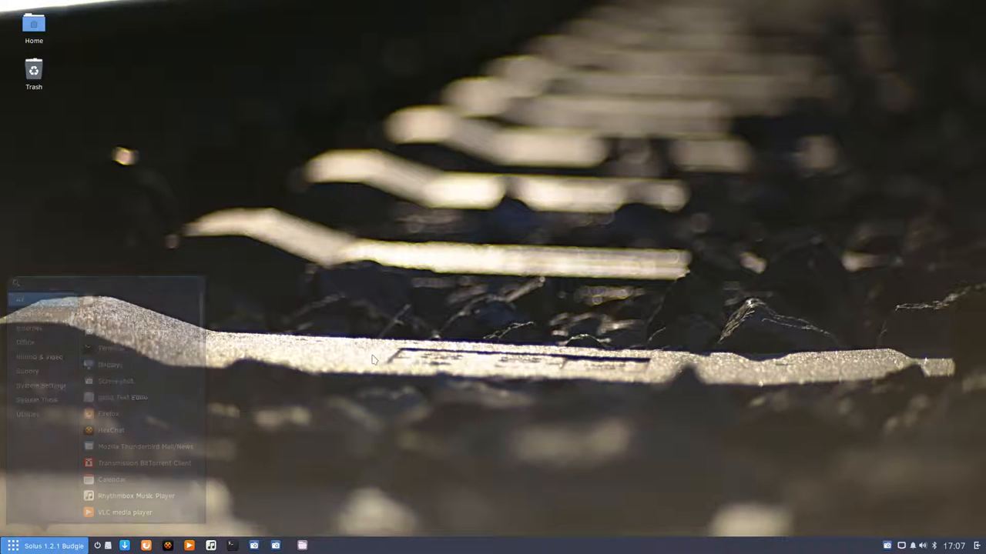
left_click(12, 545)
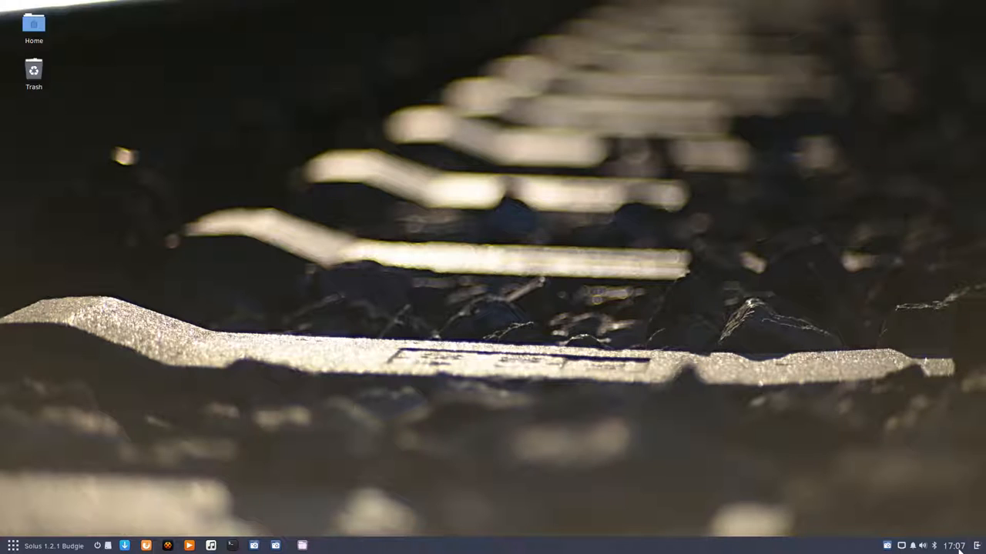
mouse_move(286, 285)
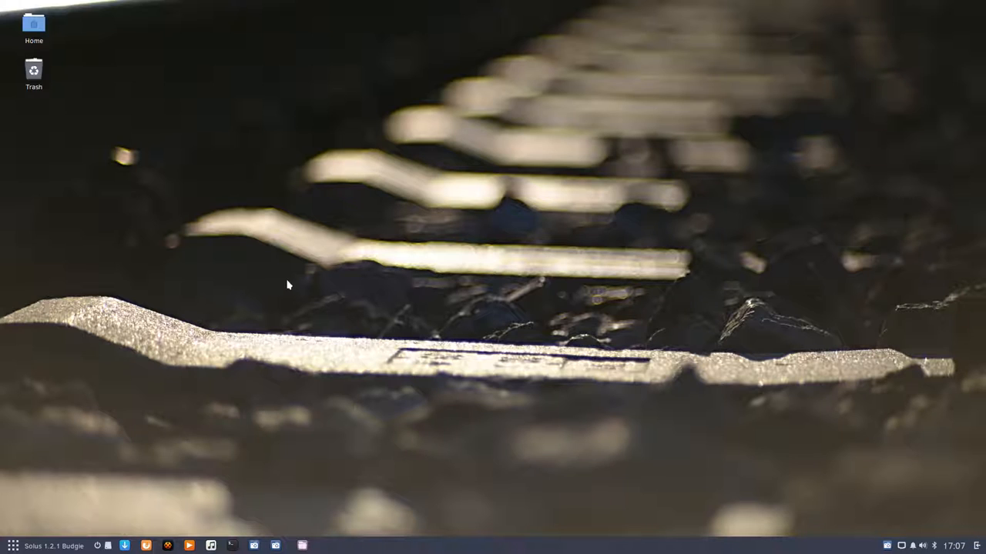
mouse_move(139, 514)
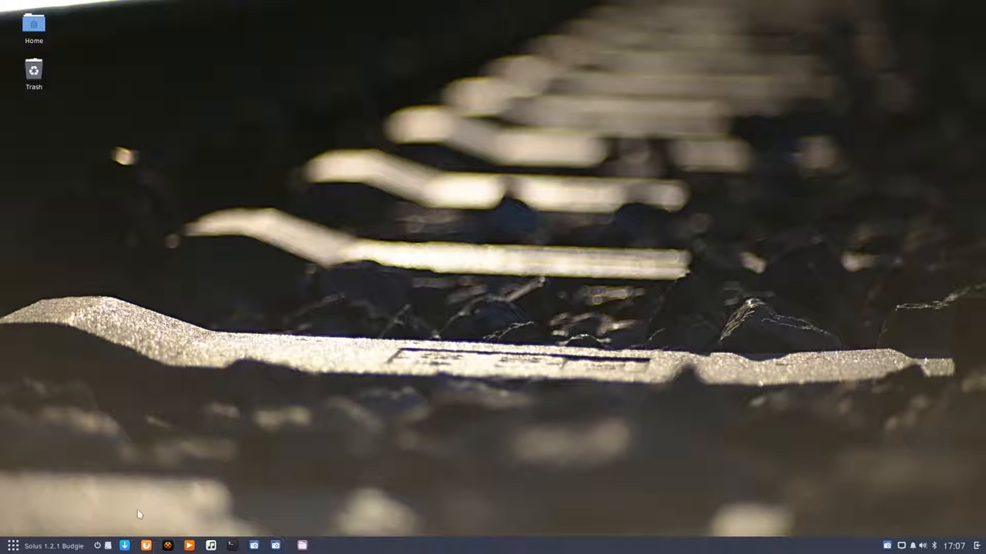
mouse_move(847, 61)
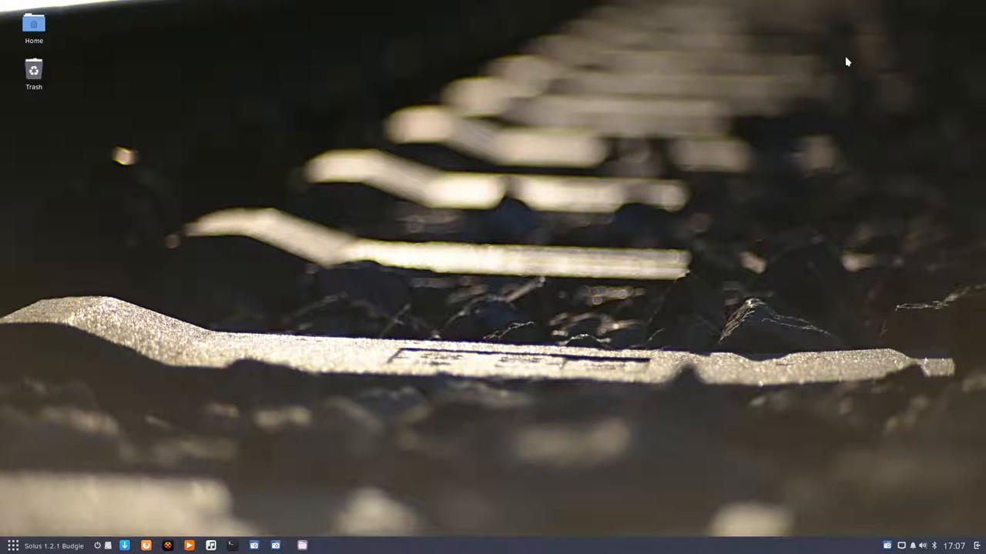
mouse_move(829, 163)
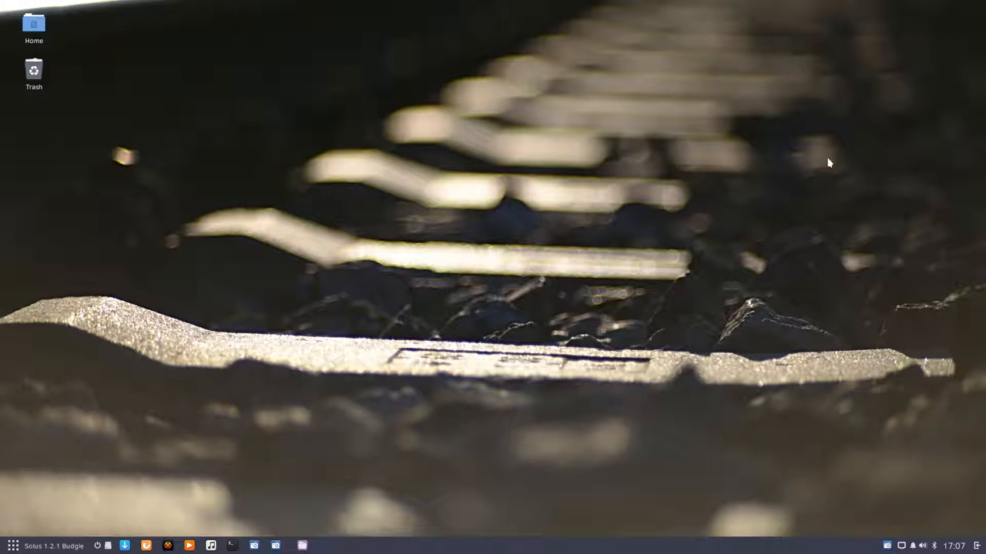
Step: Launch Software Center from the panel, browse Gaming on Solus, and return to the Home categories
left_click(123, 545)
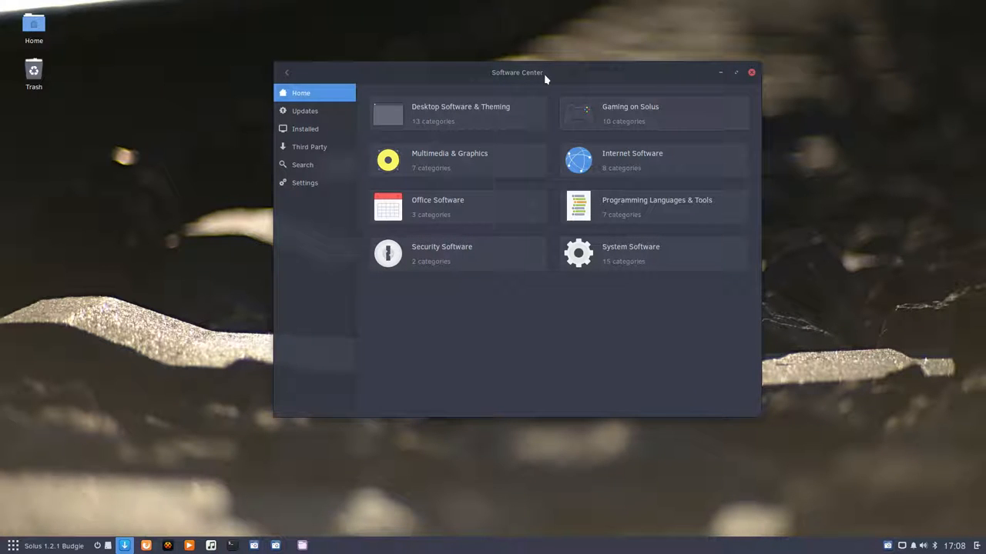
mouse_move(434, 213)
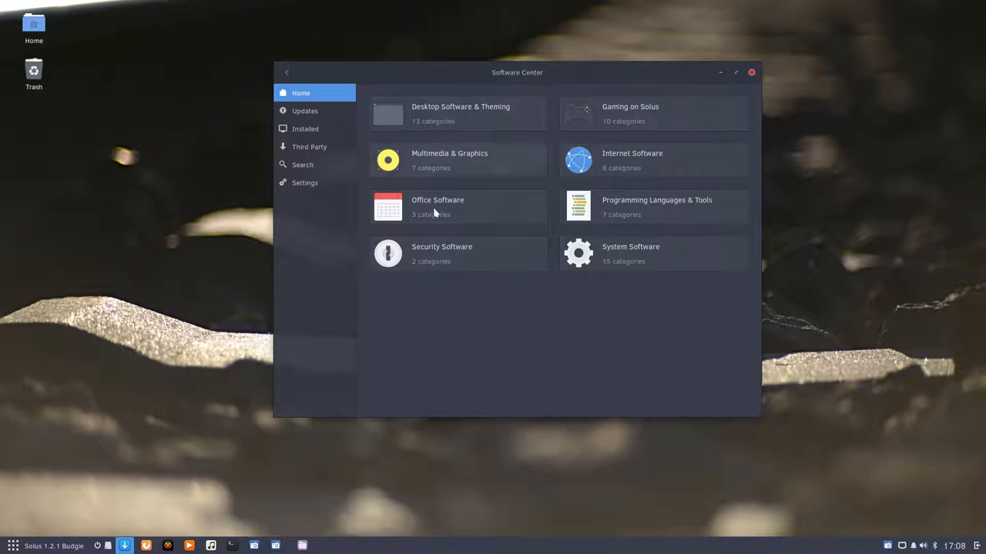
mouse_move(471, 262)
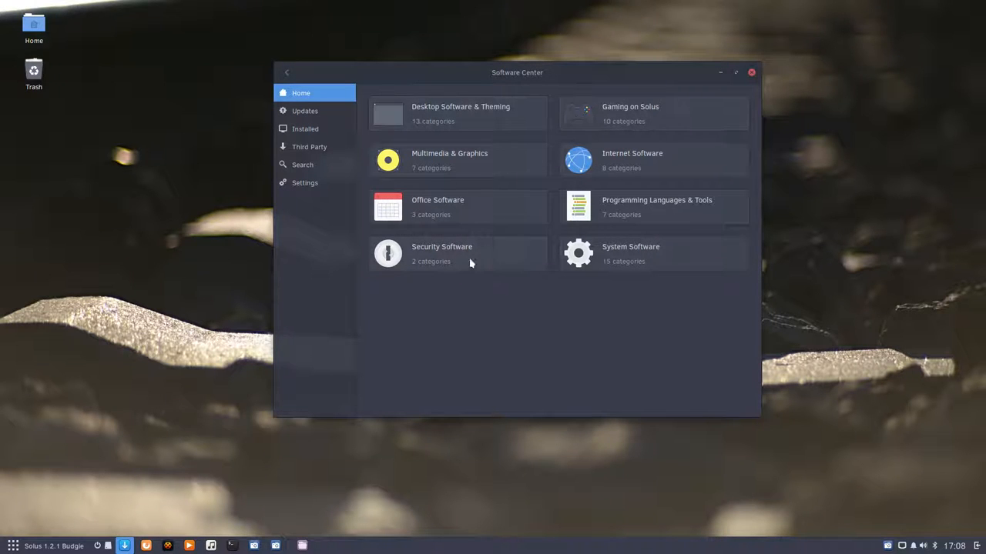
left_click(630, 111)
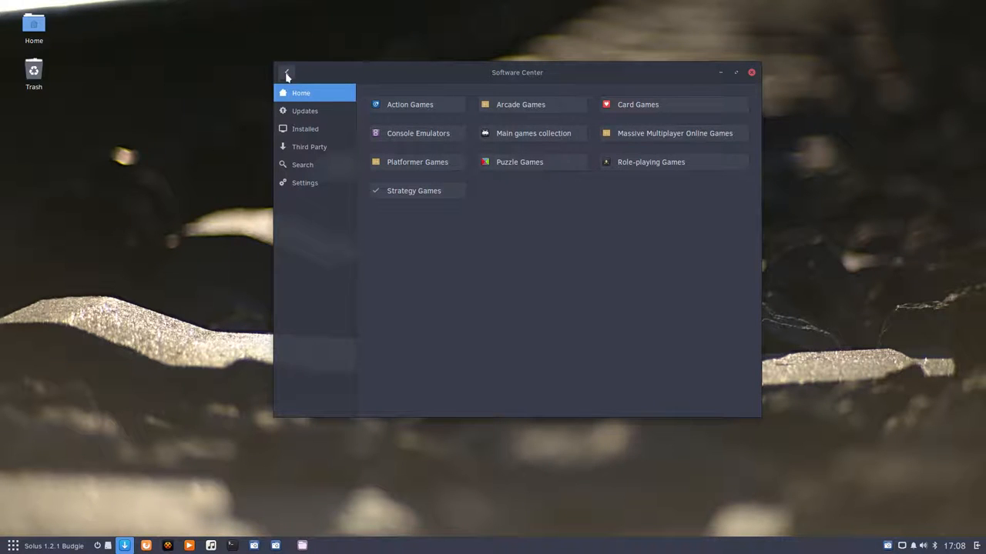
left_click(286, 72)
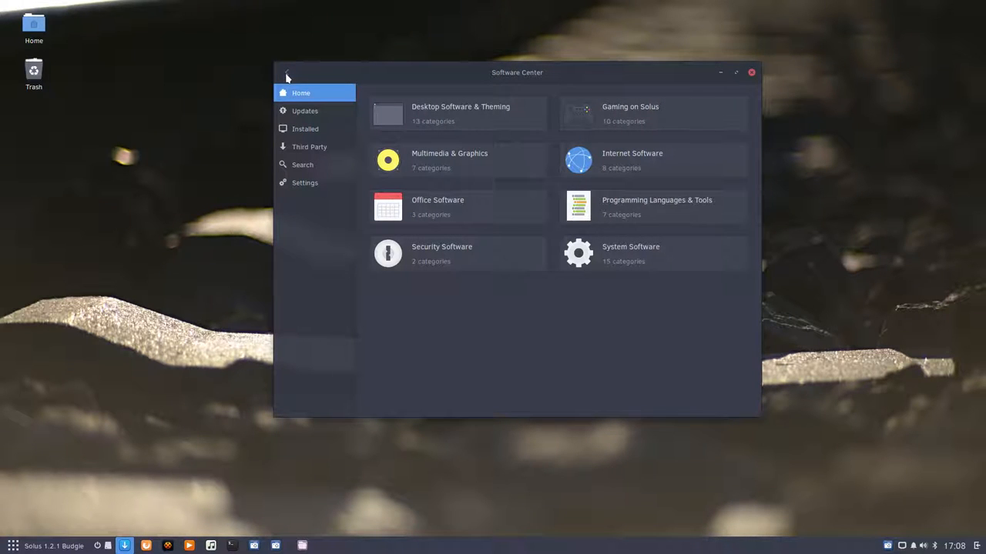
Step: View the Updates, Installed and Third Party lists in turn, ending on the empty Search page
left_click(305, 111)
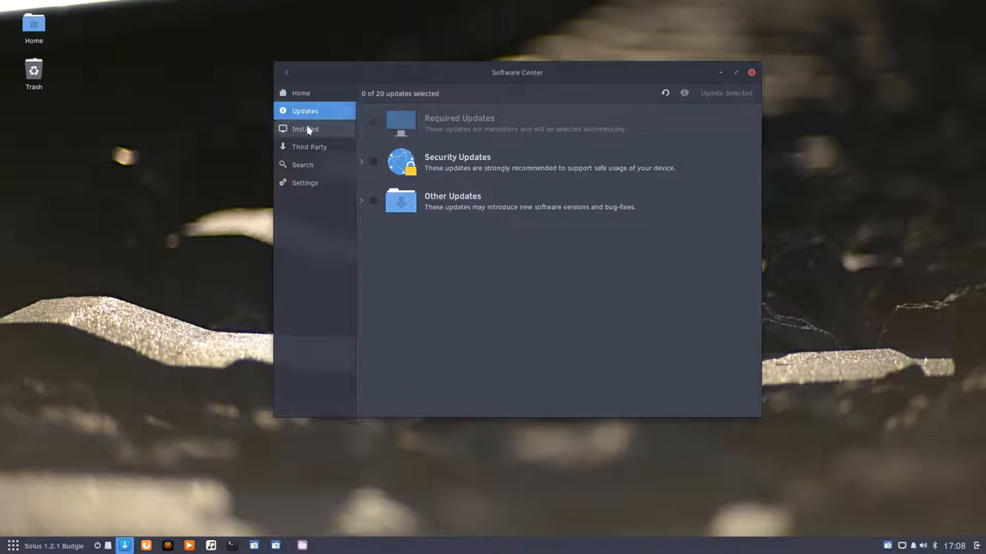
left_click(304, 130)
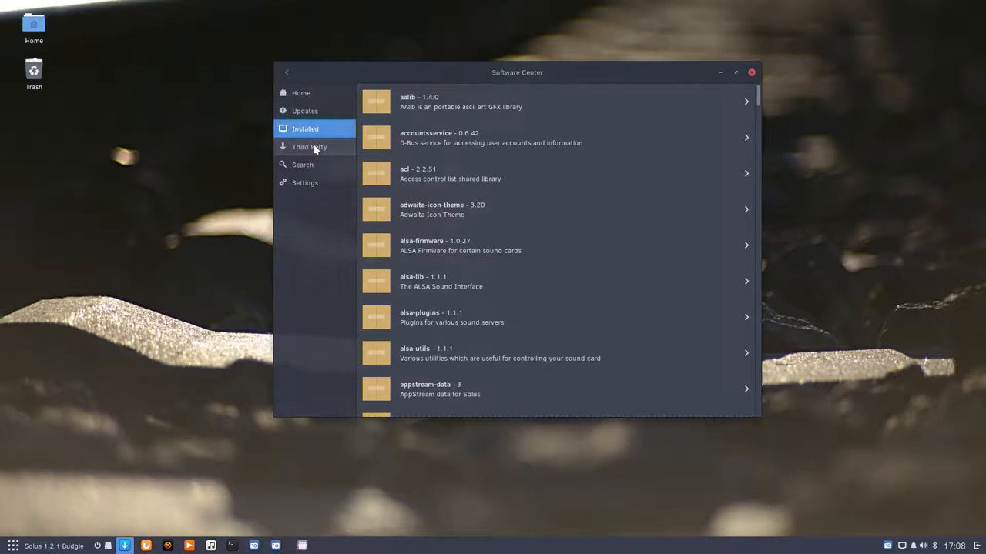
left_click(308, 148)
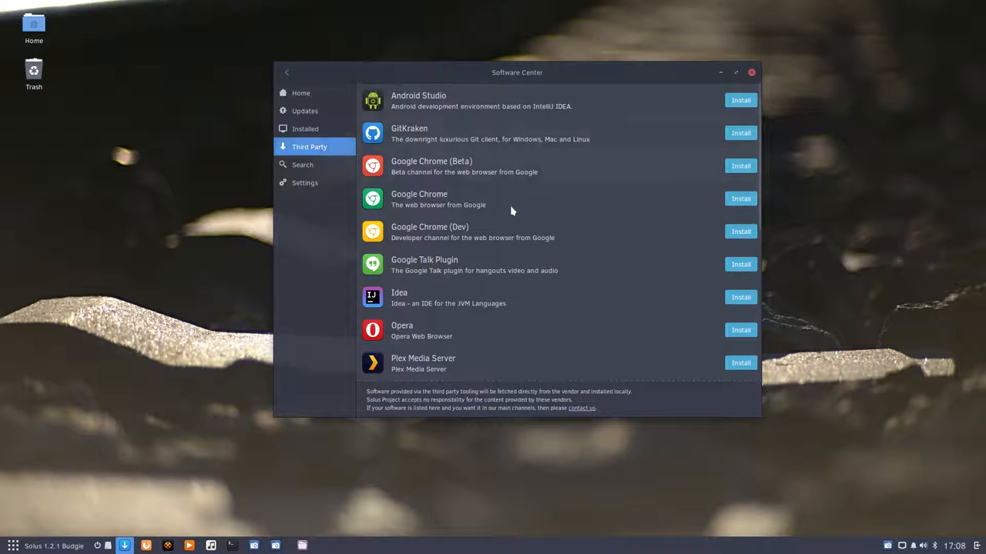
mouse_move(507, 367)
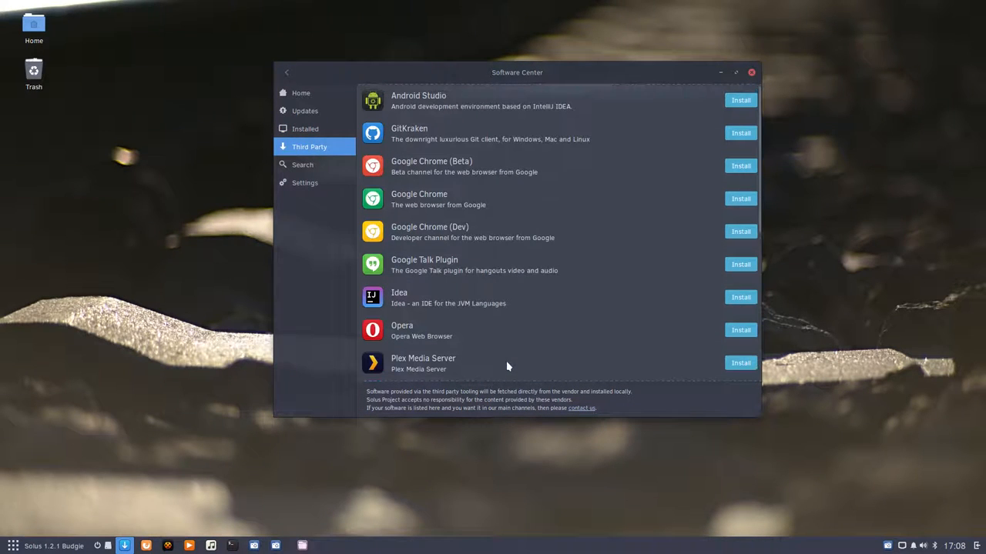
left_click(302, 163)
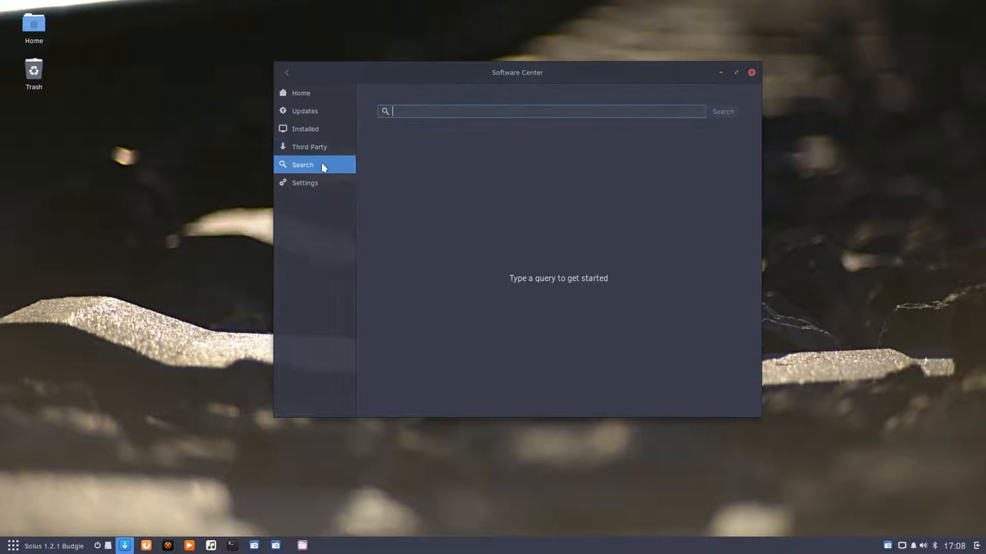
Step: Search for 'vlc' and show VLC media player 2.2.4-26, already installed
type("vlc")
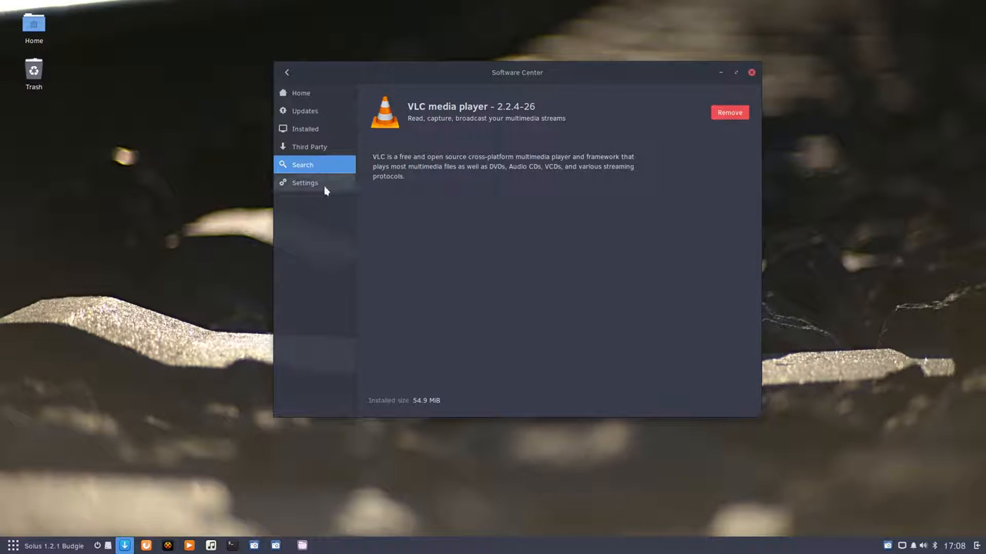
Step: Review the update Settings, keep notifications on 'All updates', and go to the Updates view
left_click(305, 182)
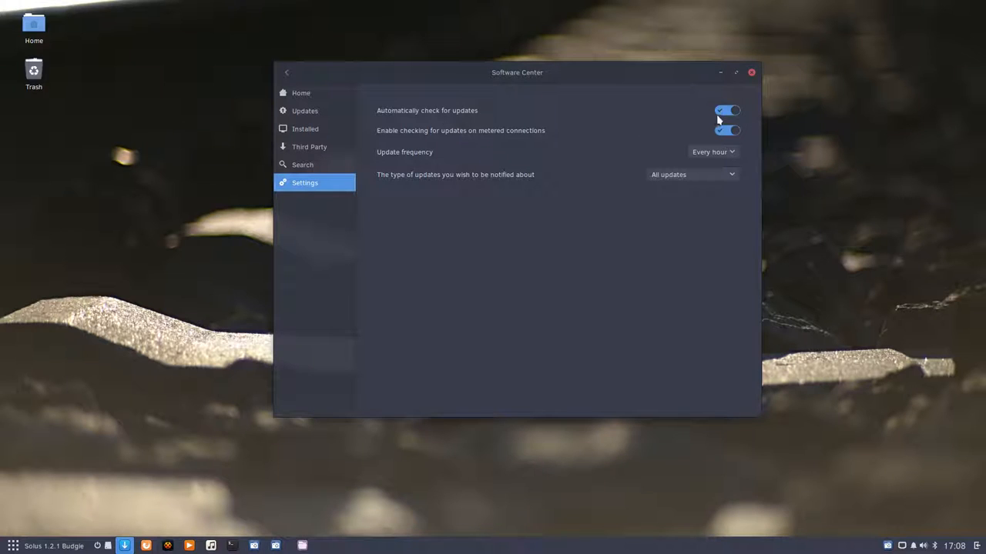
mouse_move(557, 138)
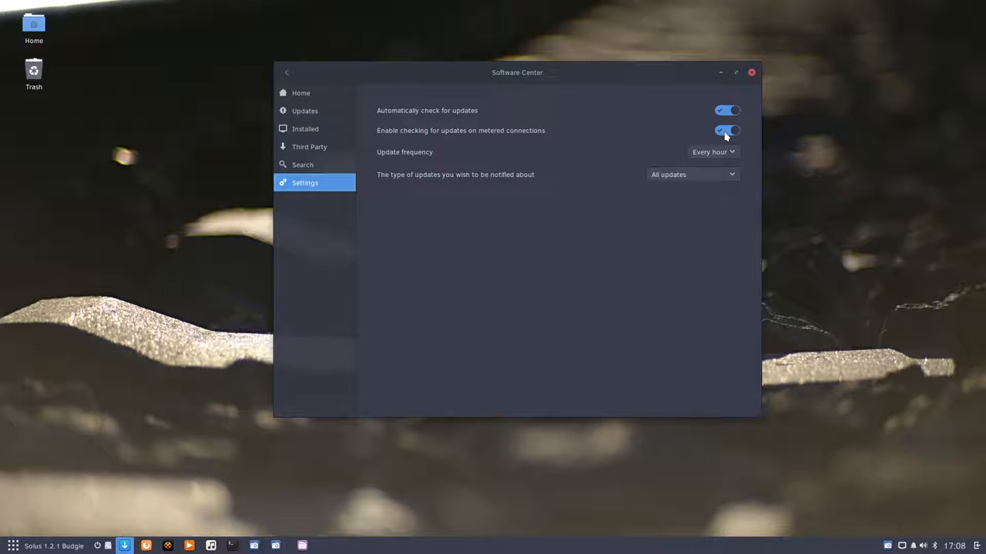
mouse_move(499, 146)
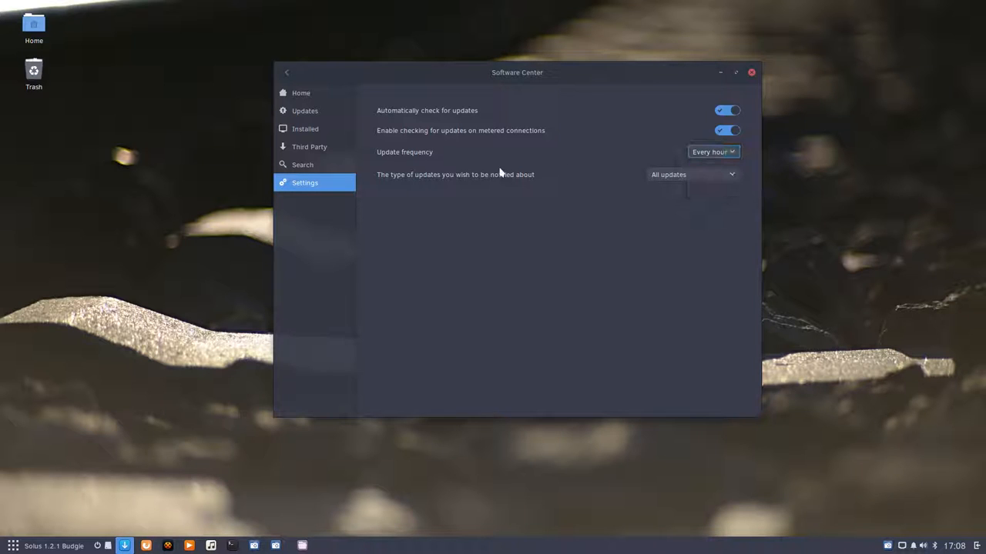
left_click(690, 174)
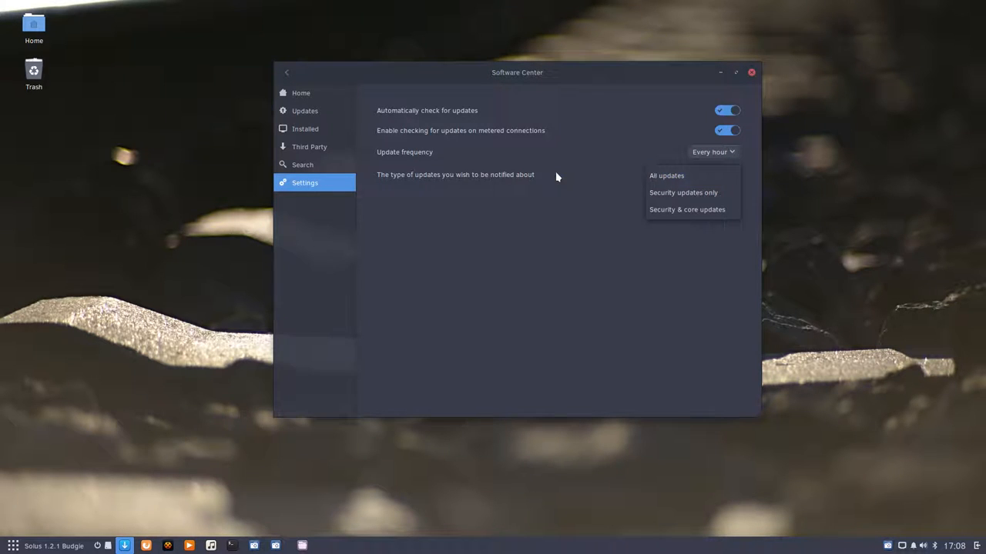
left_click(665, 176)
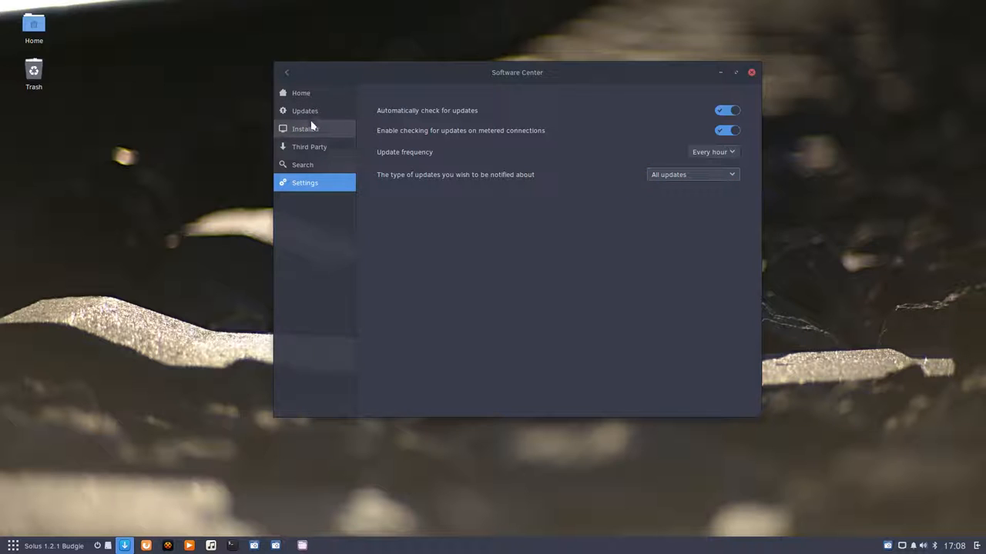
left_click(305, 111)
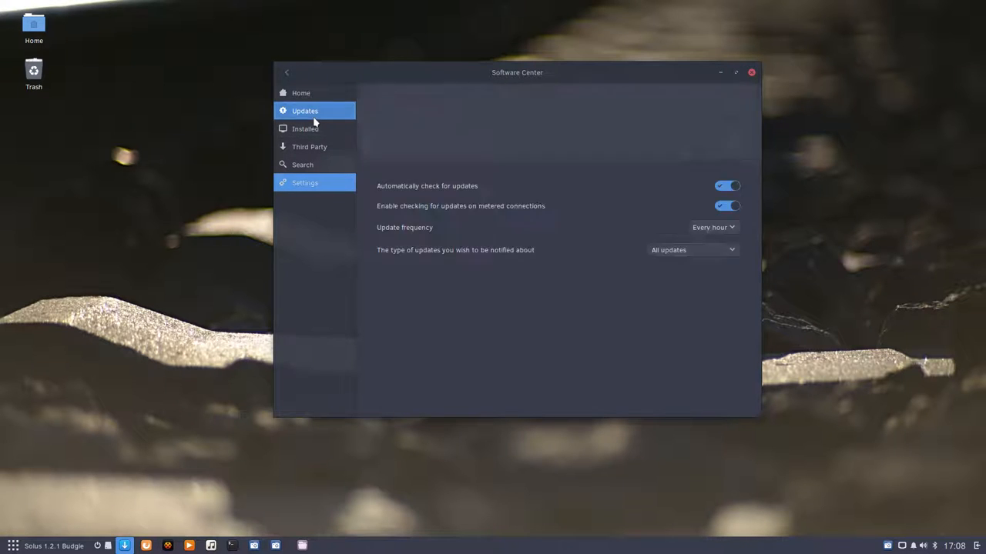
Step: Expand Security Updates and tick both Security and Other Updates, selecting all 20 updates (125.01 MB)
left_click(305, 111)
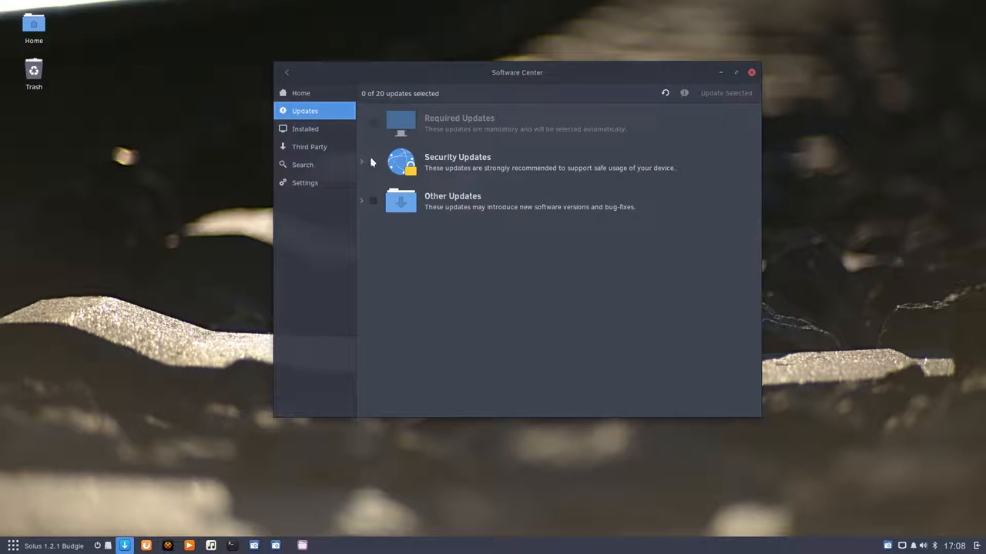
left_click(360, 161)
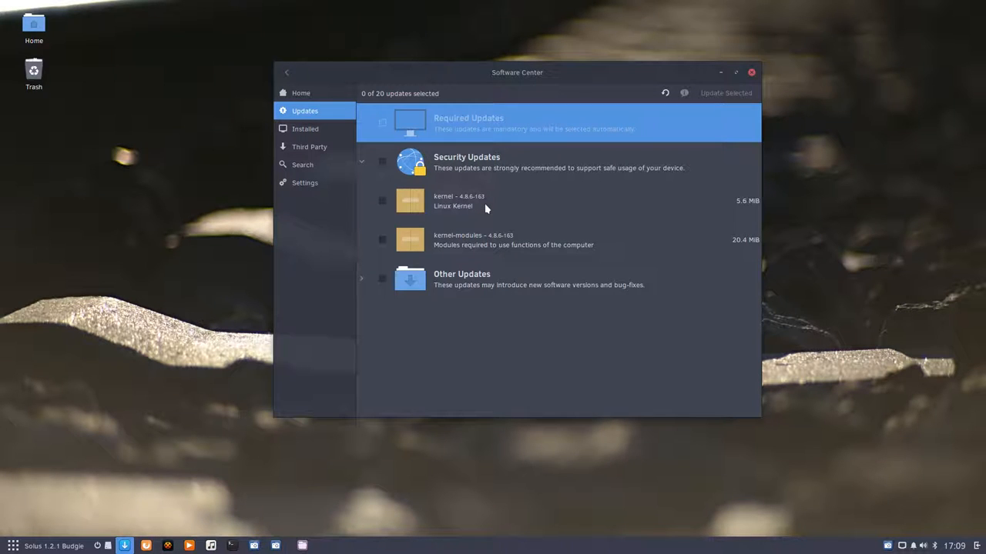
mouse_move(367, 167)
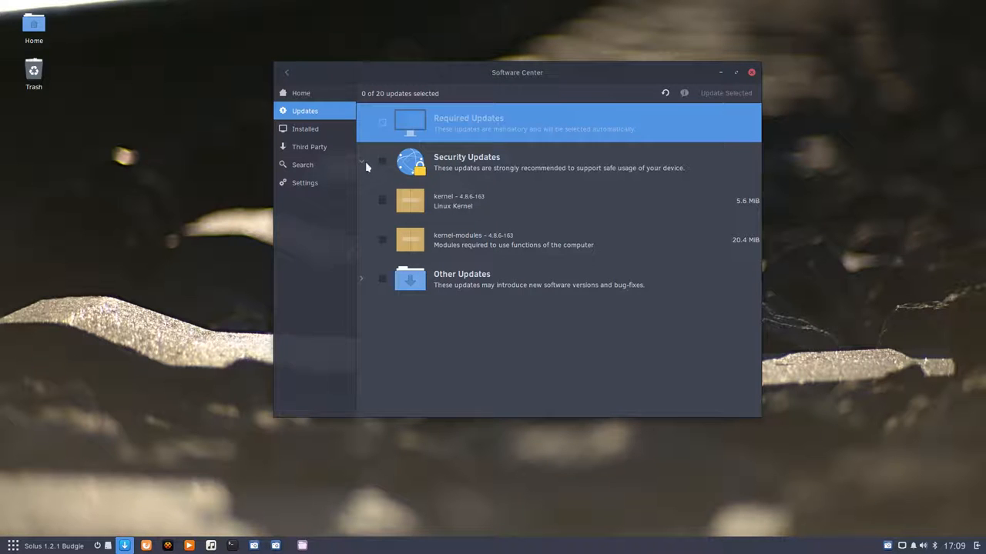
left_click(382, 162)
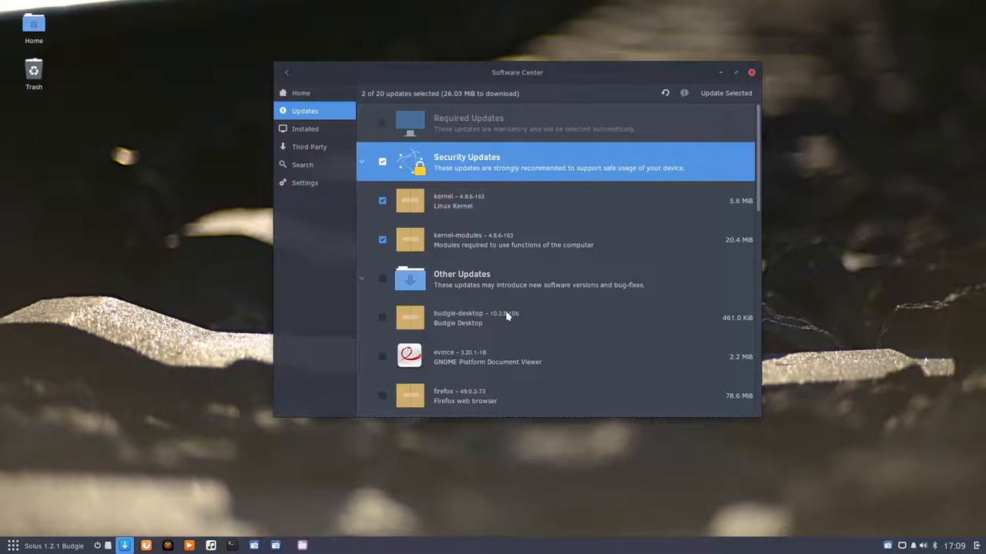
scroll("down", 3)
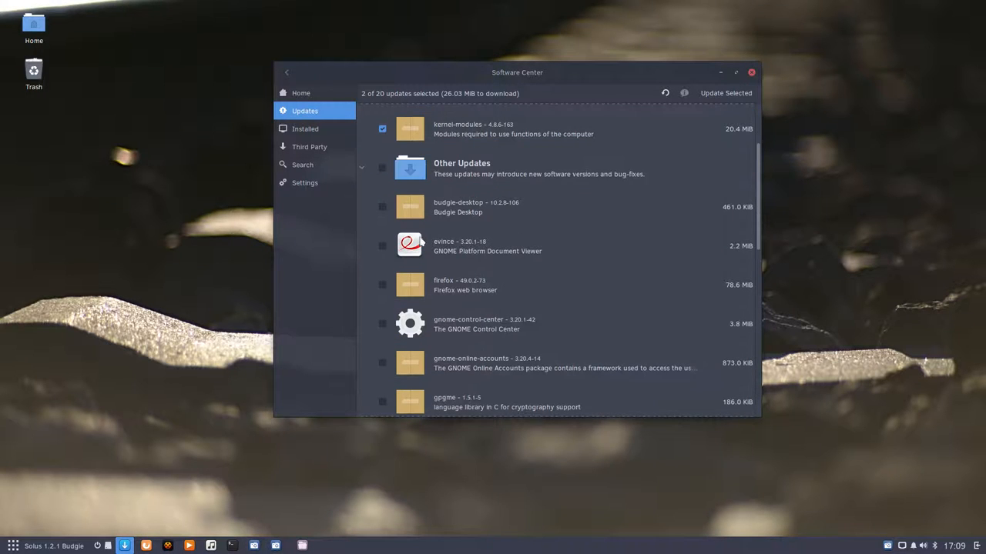
left_click(382, 166)
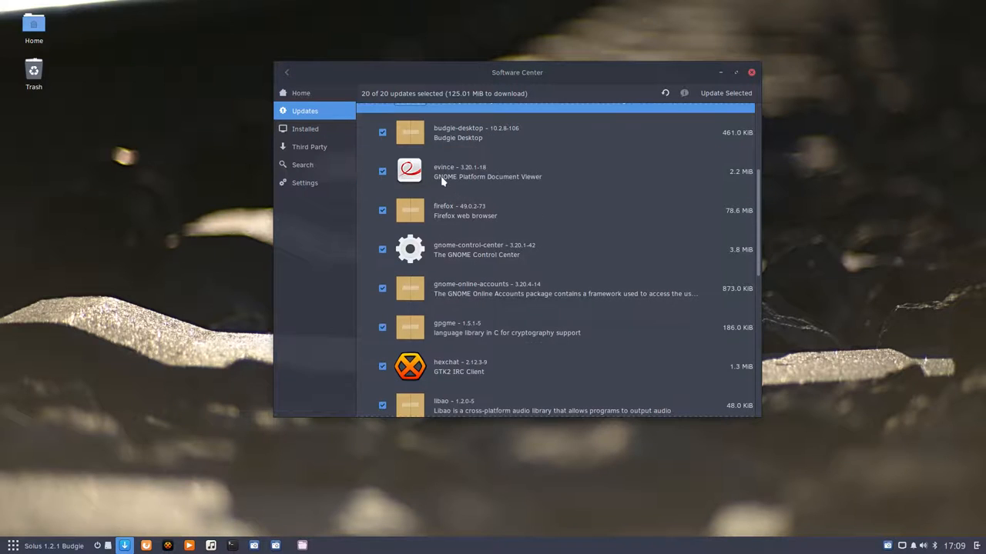
mouse_move(471, 237)
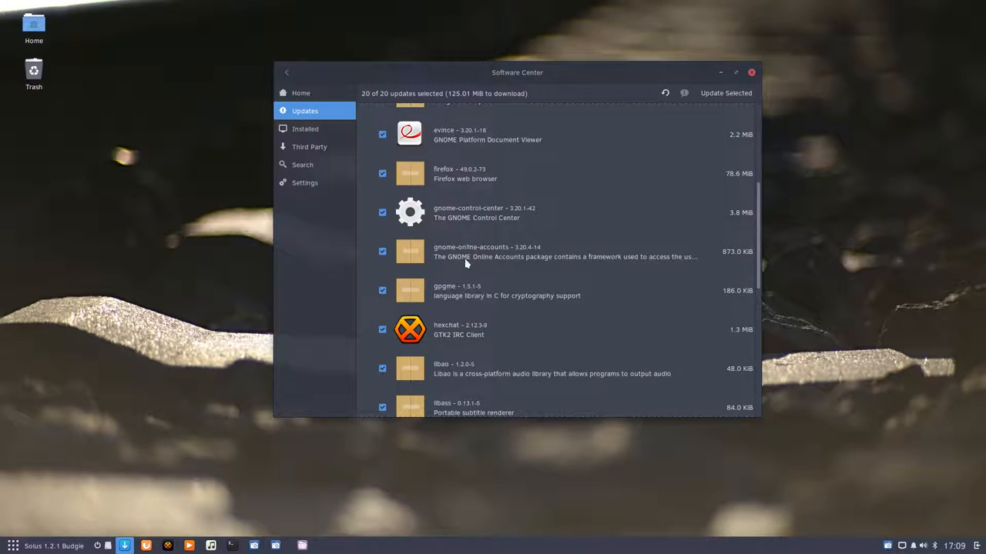
scroll("down", 3)
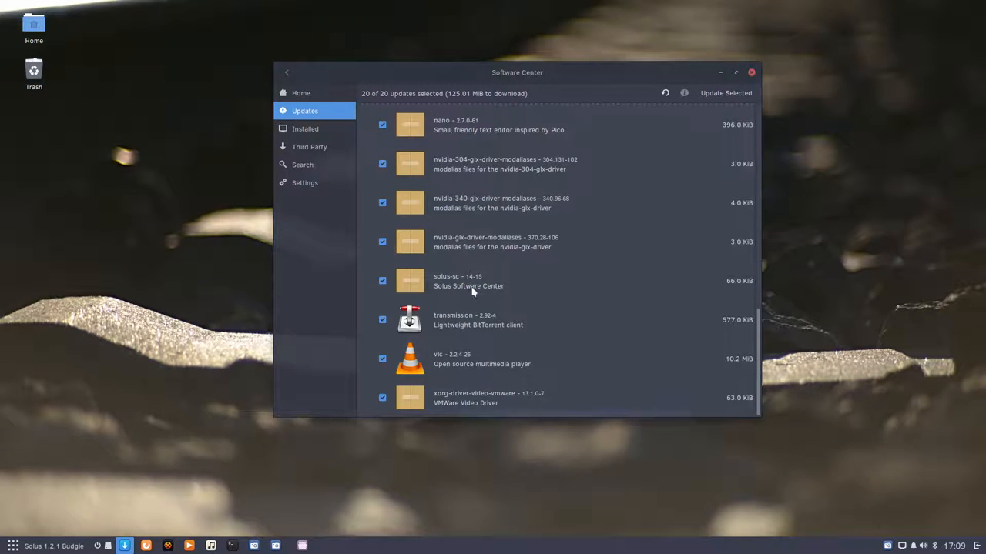
mouse_move(462, 404)
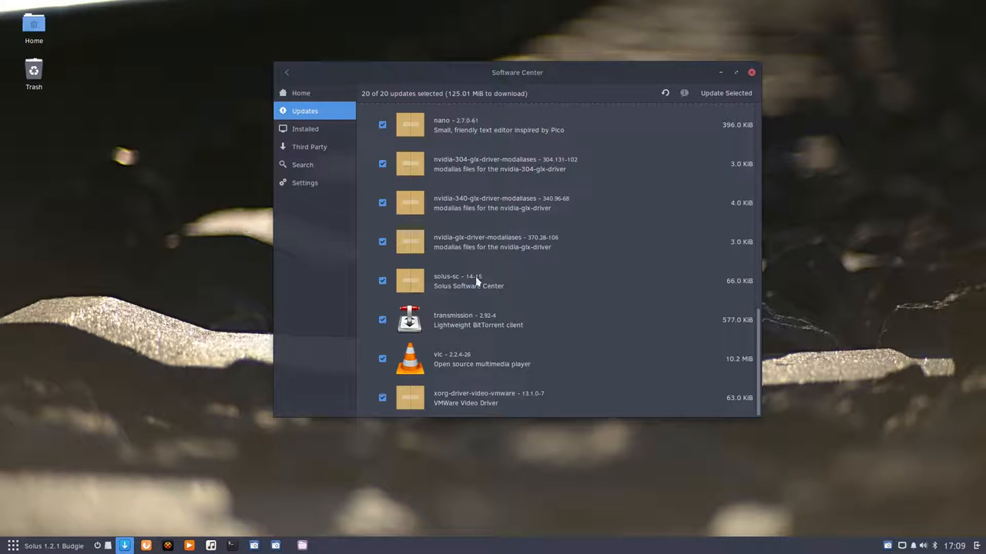
mouse_move(462, 290)
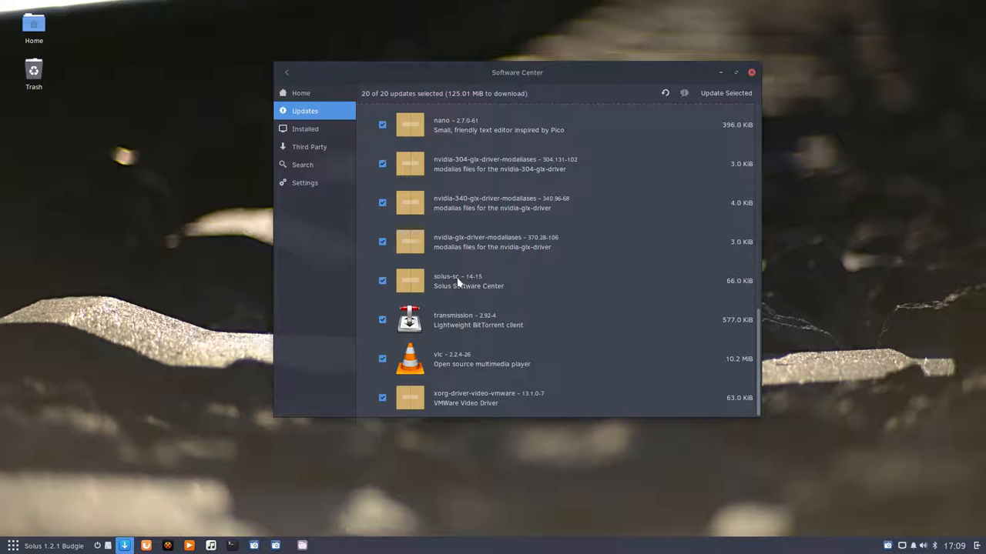
mouse_move(672, 302)
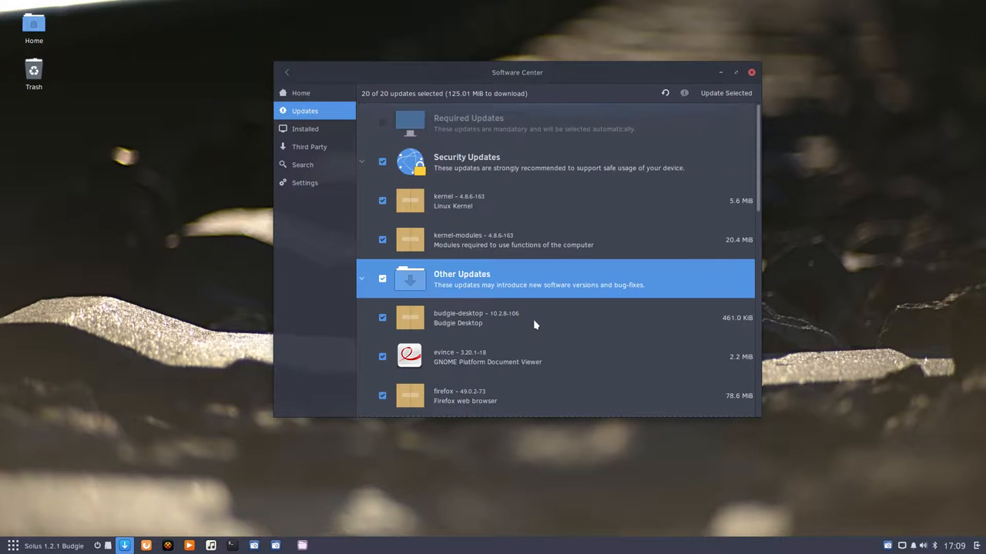
mouse_move(724, 114)
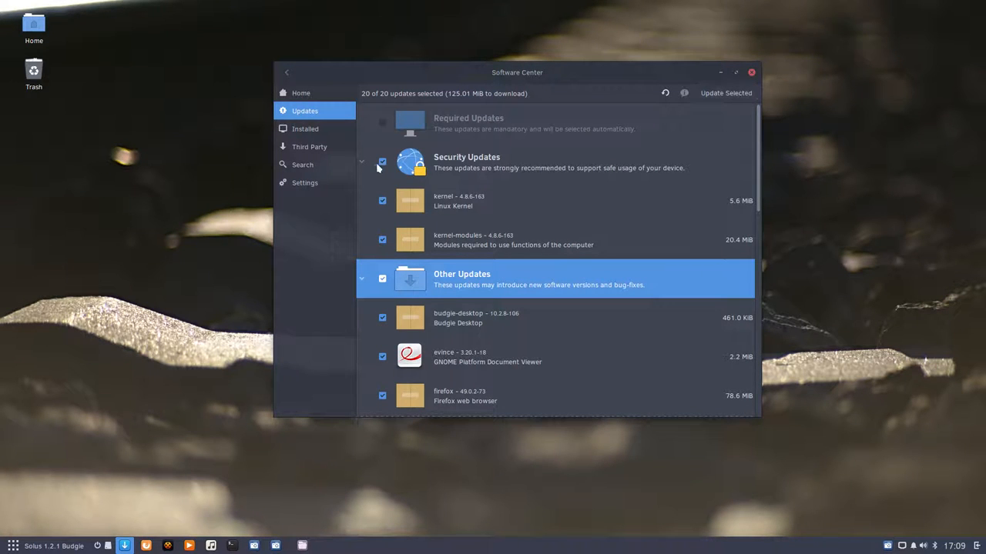
Step: Collapse the update categories back to Security and Other Updates and move the window aside
left_click(360, 161)
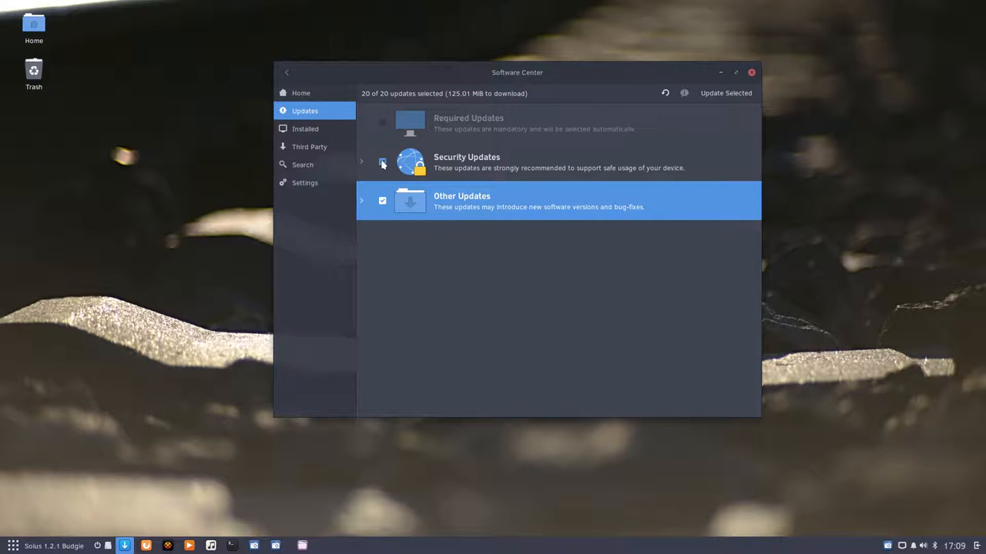
left_click(381, 201)
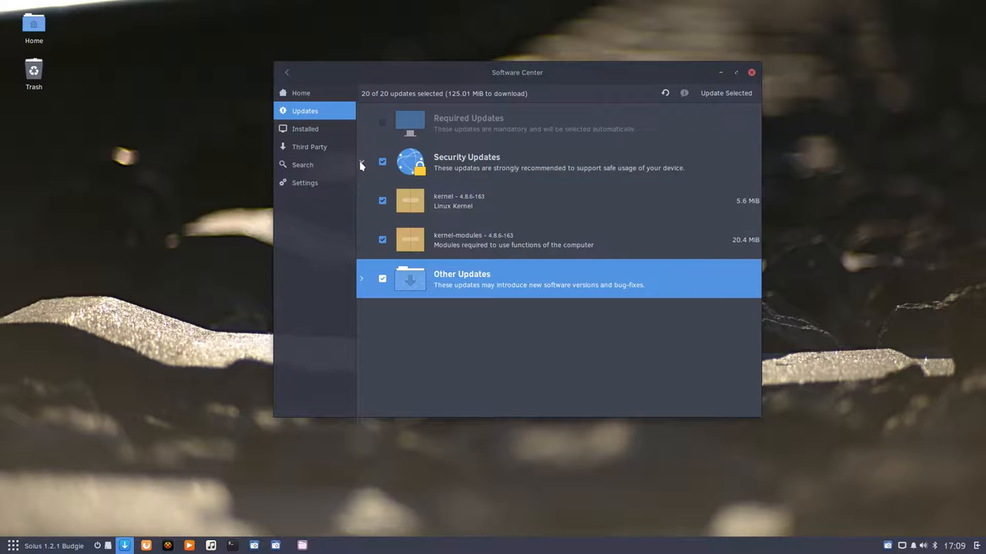
left_click(361, 161)
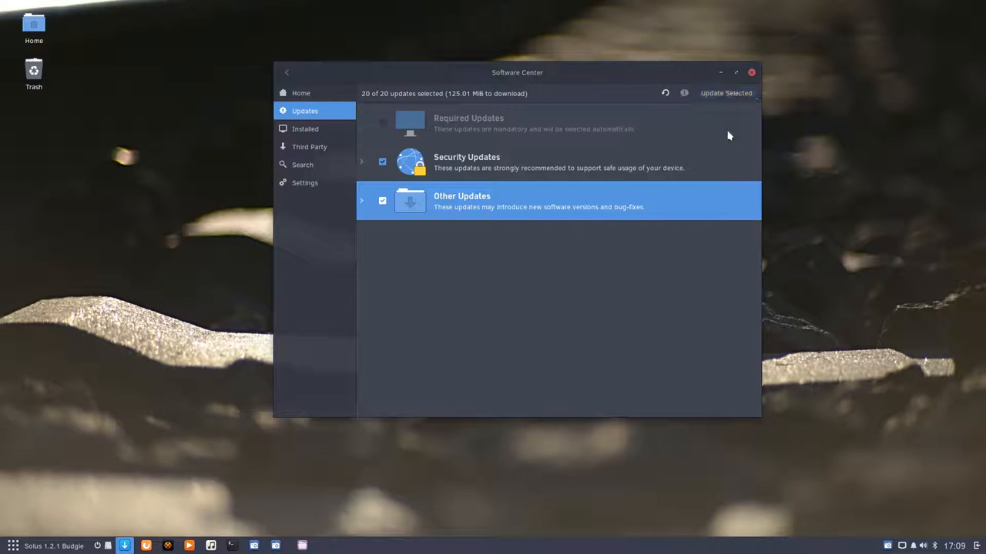
left_click_drag(518, 72, 647, 53)
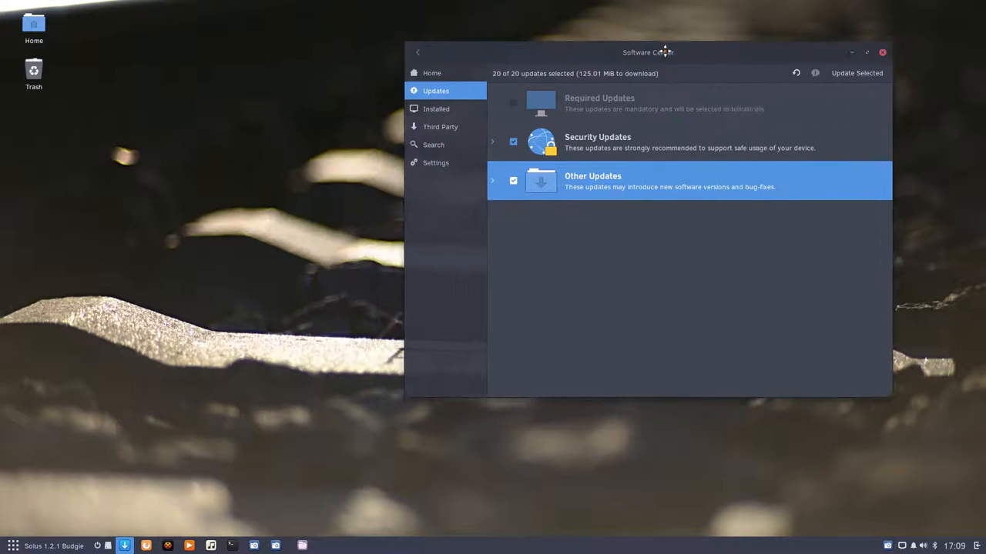
Step: Move Software Center to the top right and enter 'sudo eopkg upgrade' in the Terminal
left_click_drag(647, 53, 735, 14)
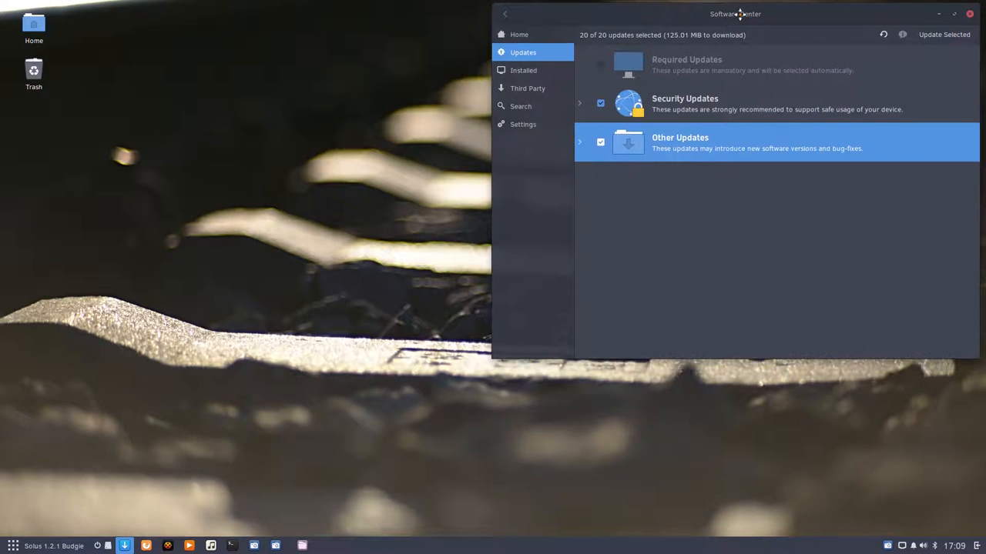
mouse_move(101, 200)
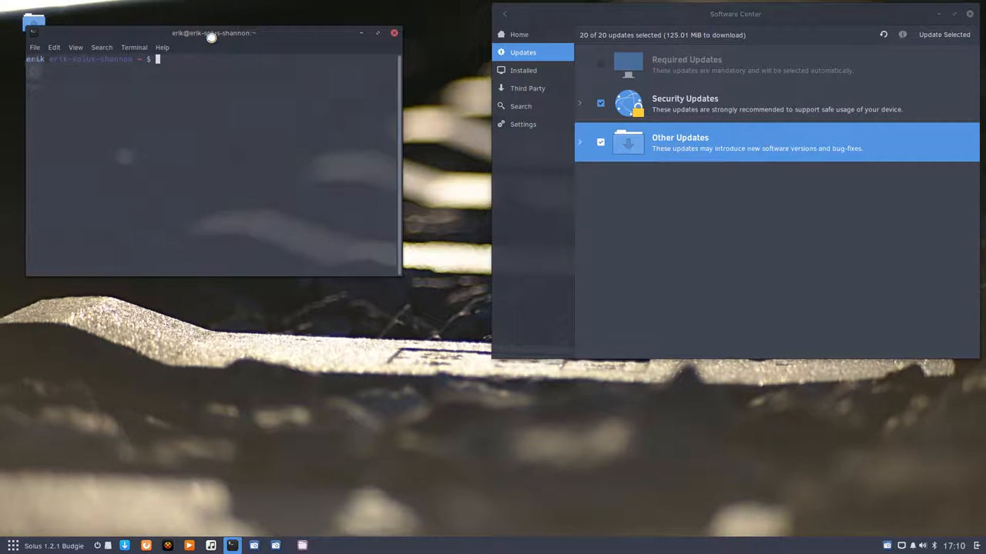
left_click_drag(212, 32, 231, 206)
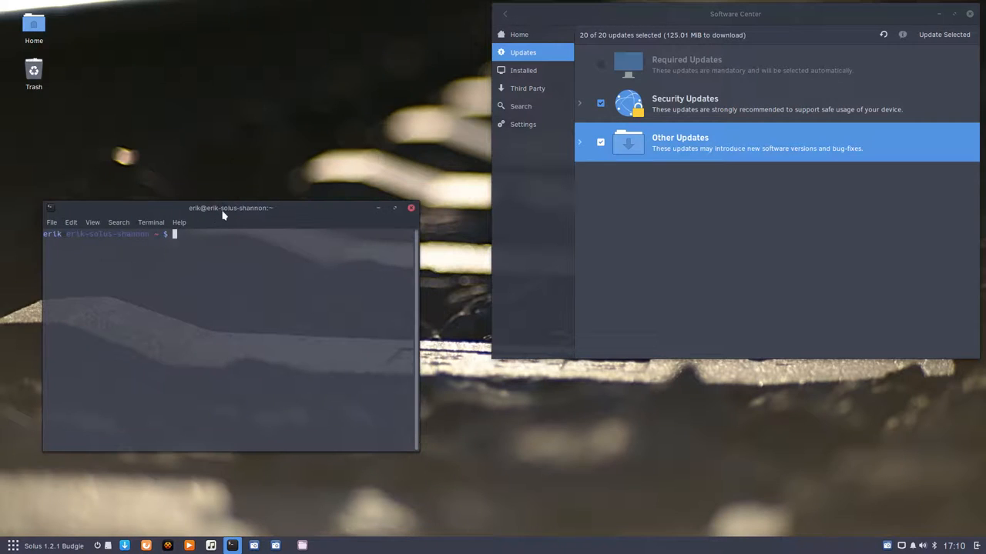
type("sudo")
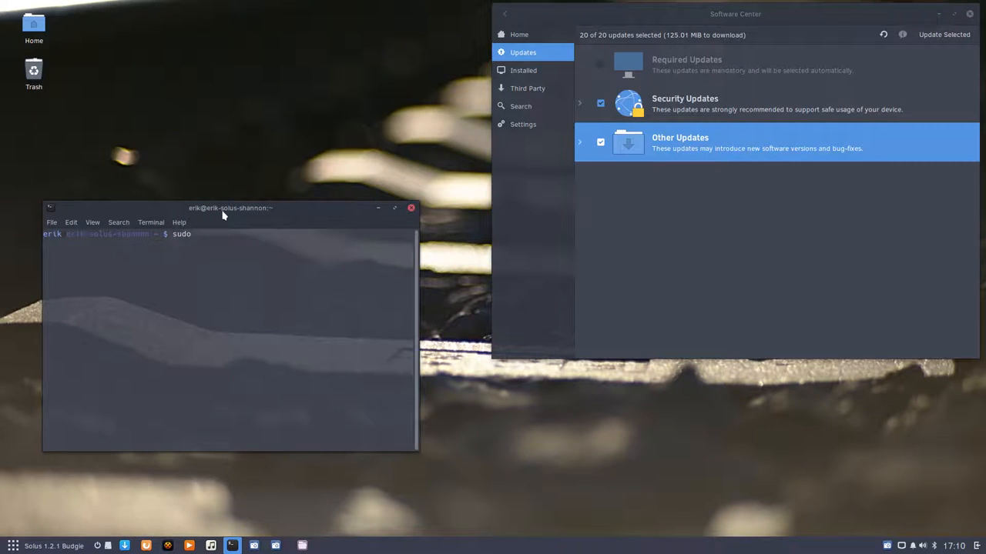
type("eopkg")
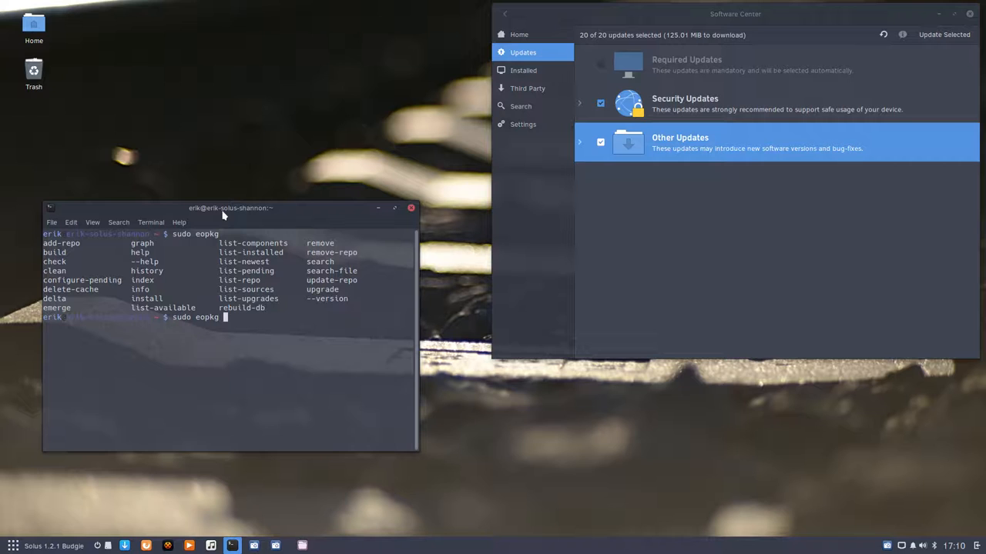
type("upgrade")
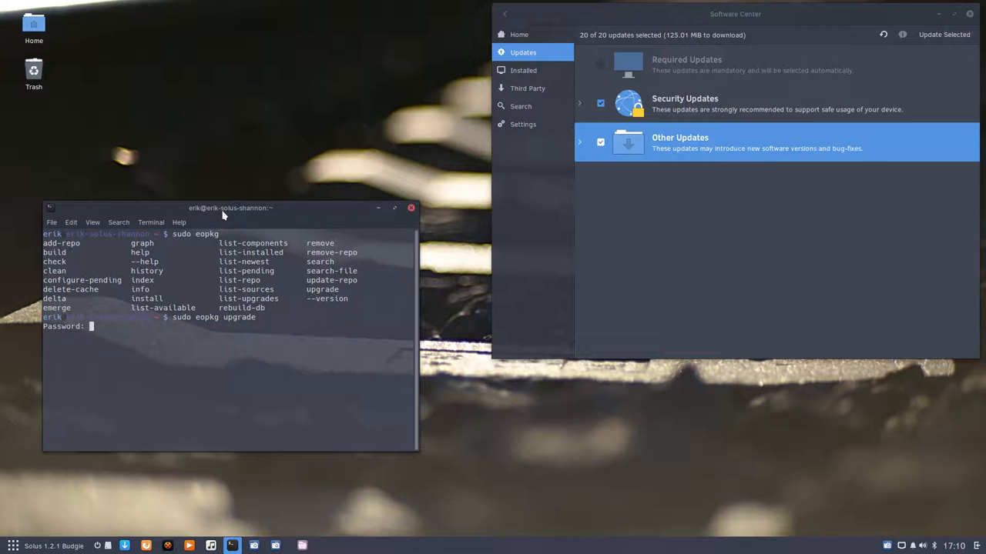
Step: Run the upgrade with the password, review the 119.63 MB package list including firefox, and decline it
key("Return")
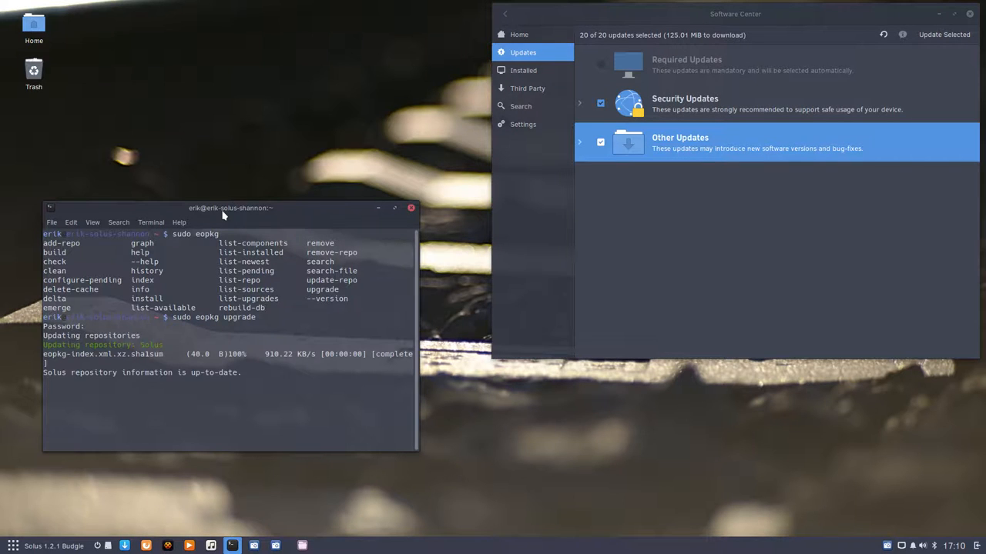
key("Return")
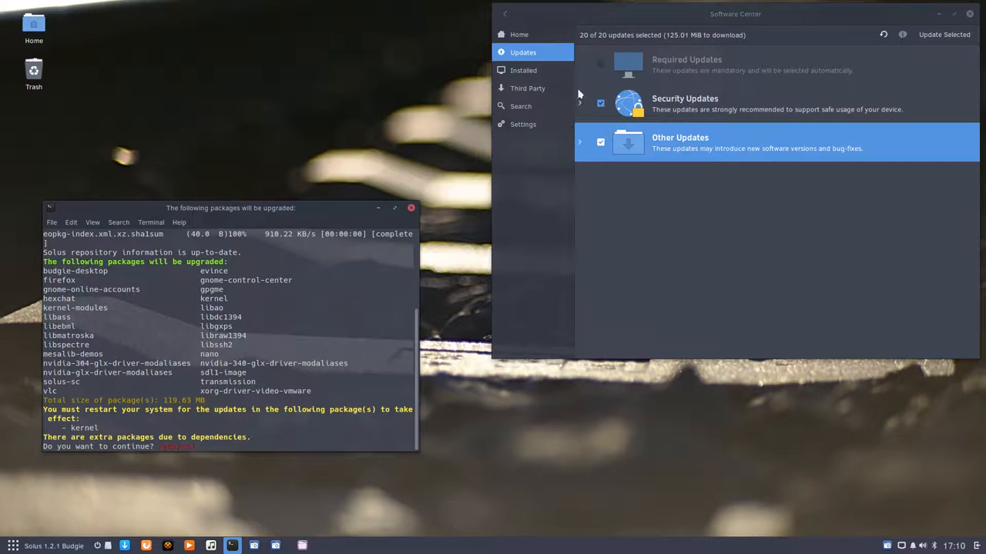
double_click(213, 299)
type("n")
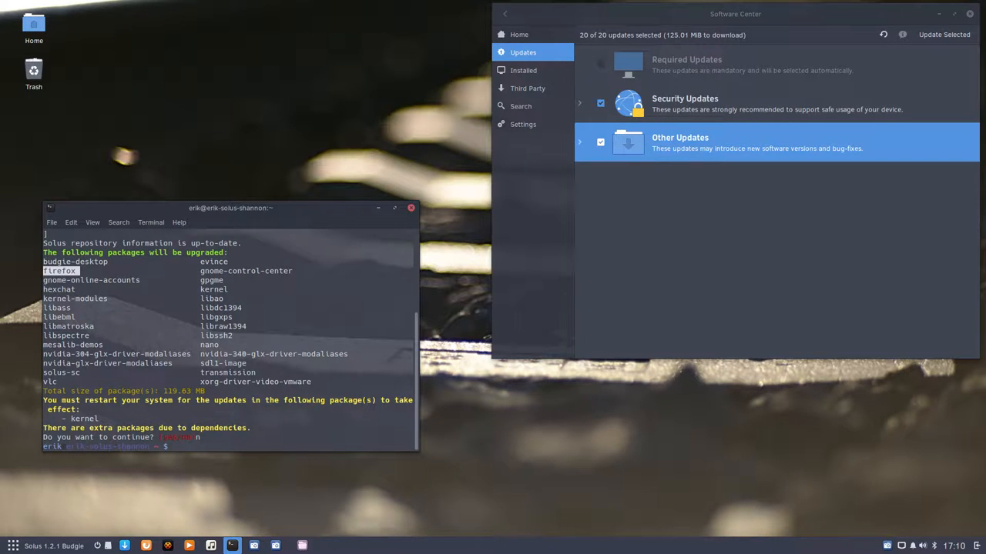
Step: Run 'sudo pisi' to see its subcommands, then 'sudo pisi upgrade' and answer 'n' to decline
type("sudo p")
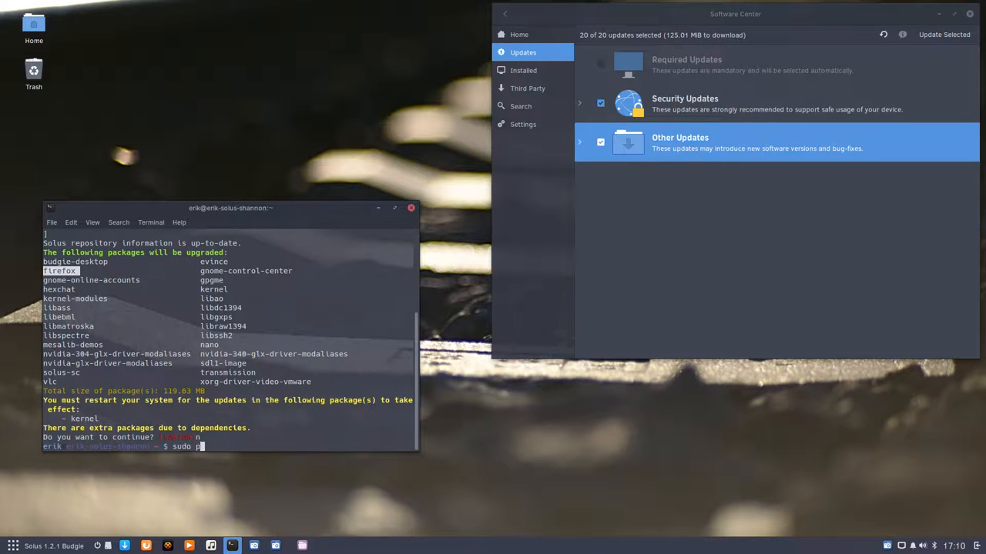
type("isi")
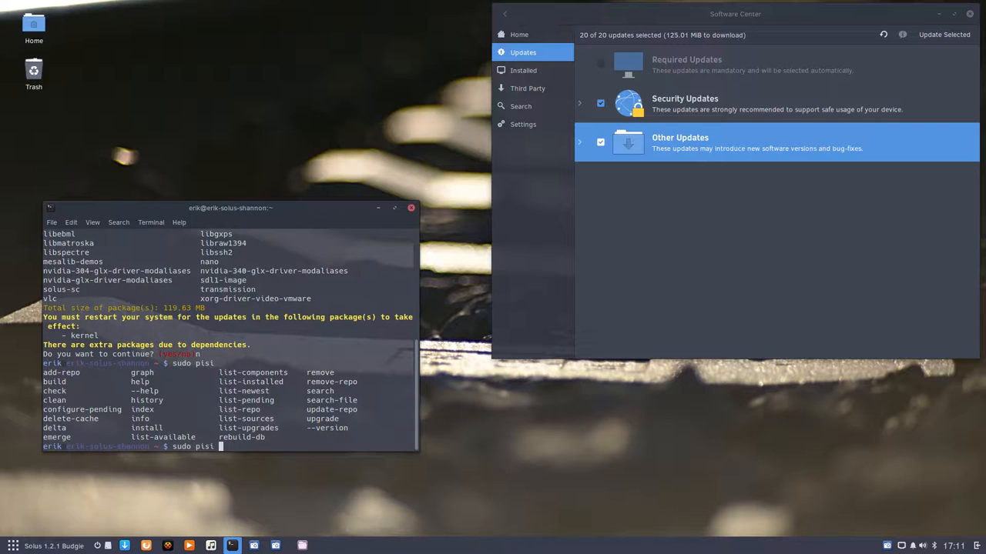
type("upgh")
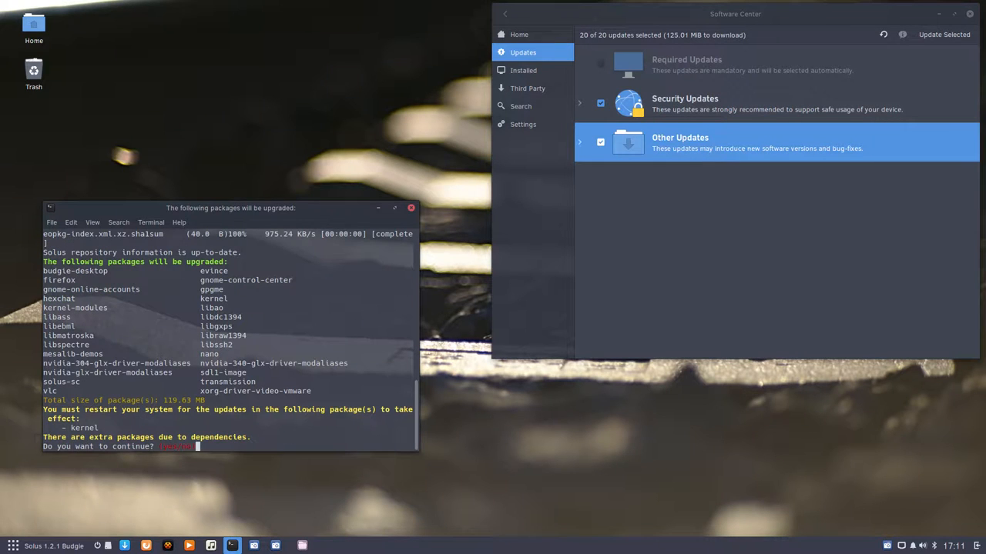
type("n")
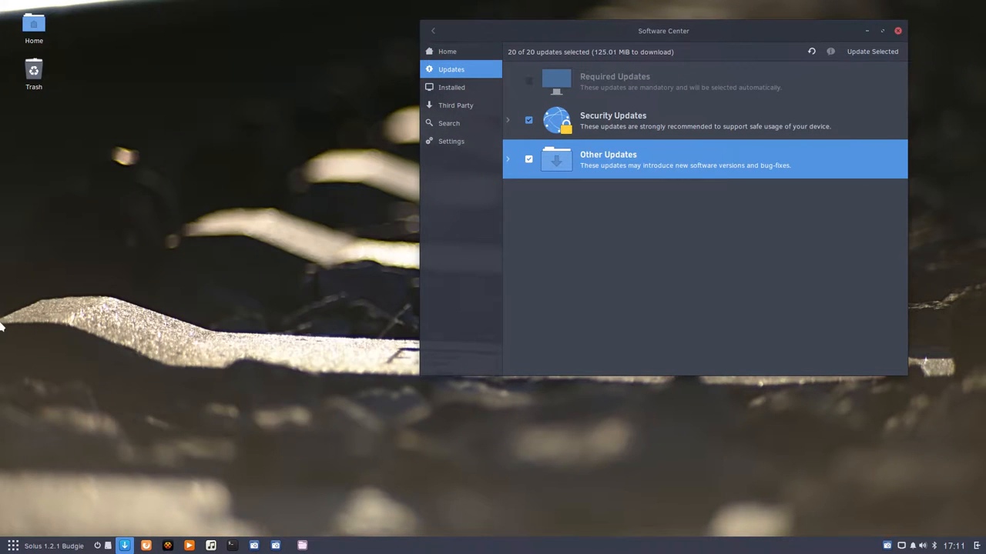
Step: Centre the window, start Update Selected for all 20 updates, accept dependencies and authenticate with the password
left_click_drag(664, 31, 443, 66)
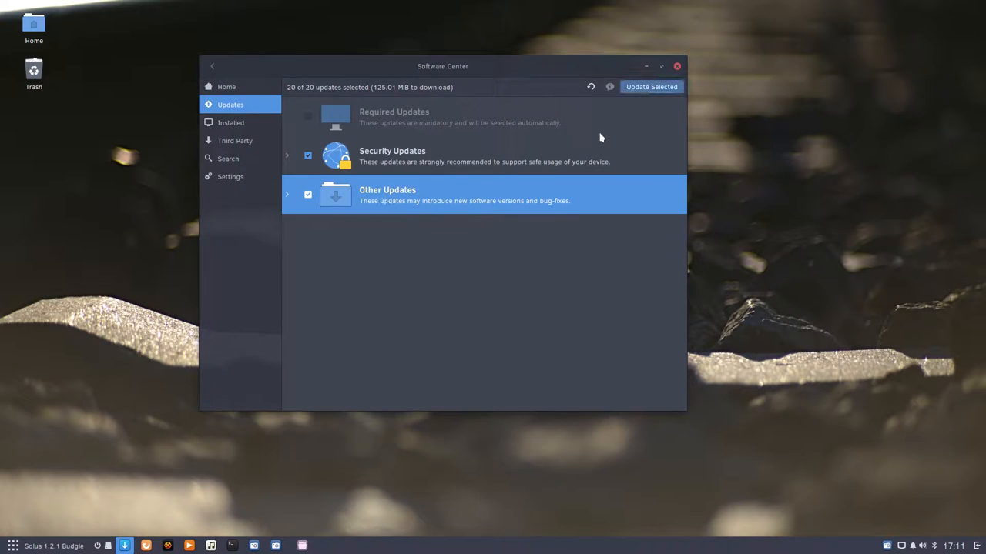
left_click(650, 86)
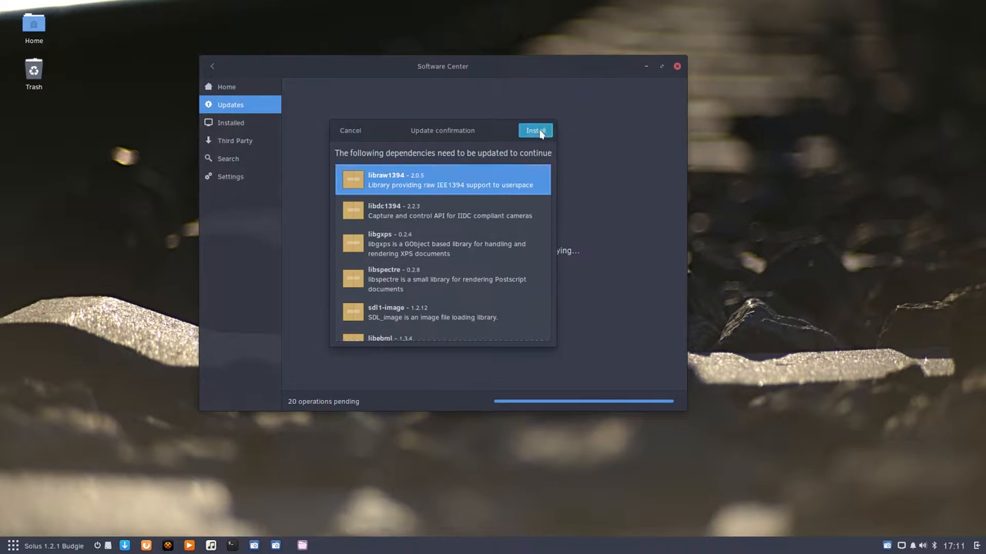
left_click(536, 129)
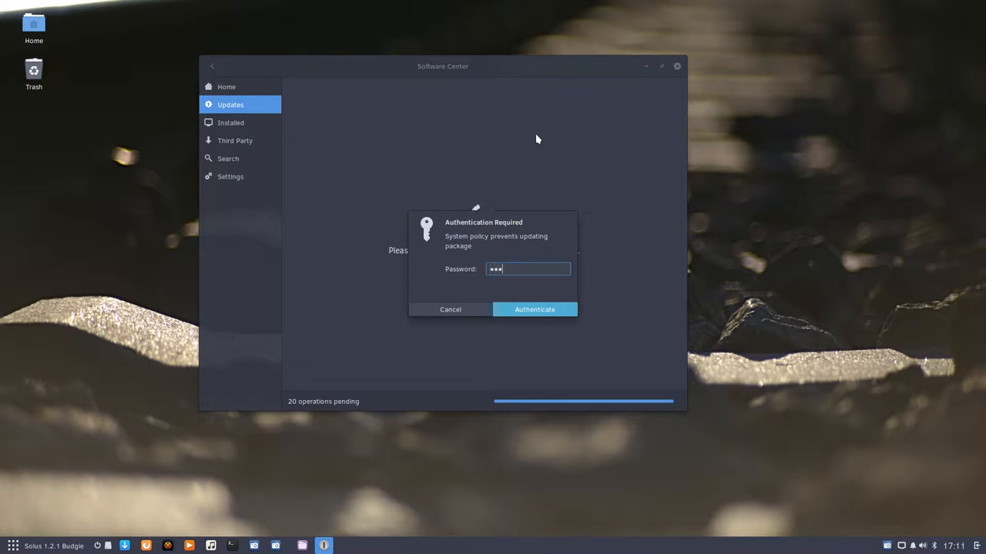
left_click(535, 308)
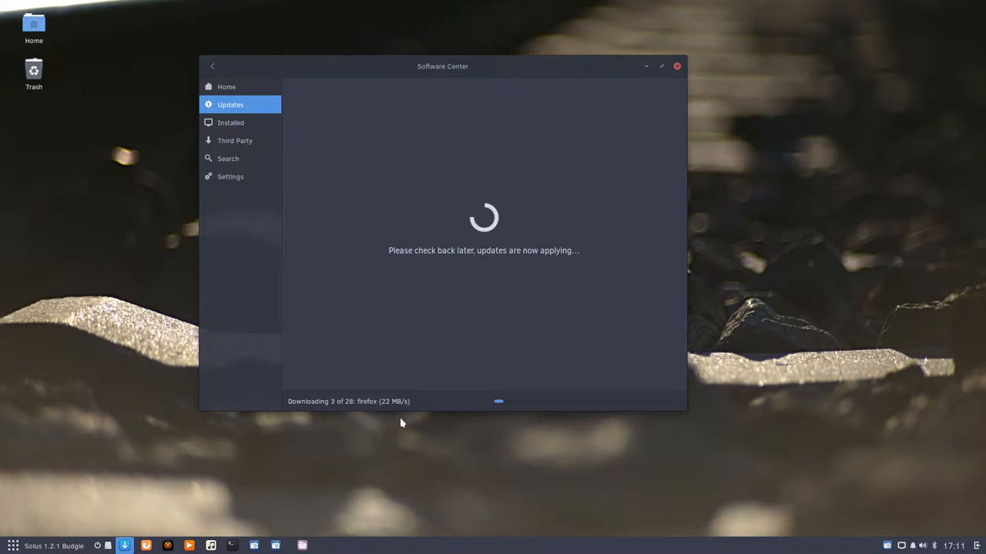
mouse_move(407, 462)
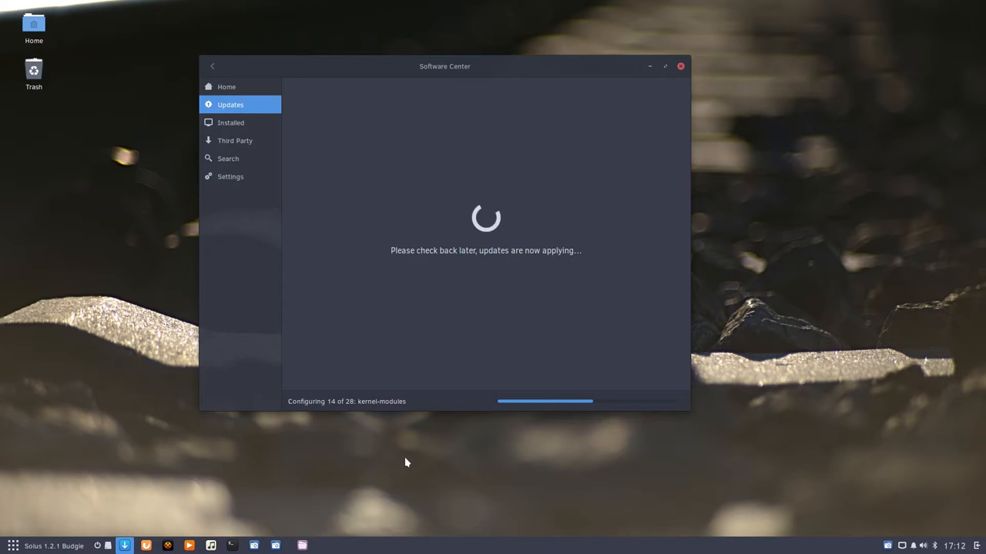
mouse_move(380, 411)
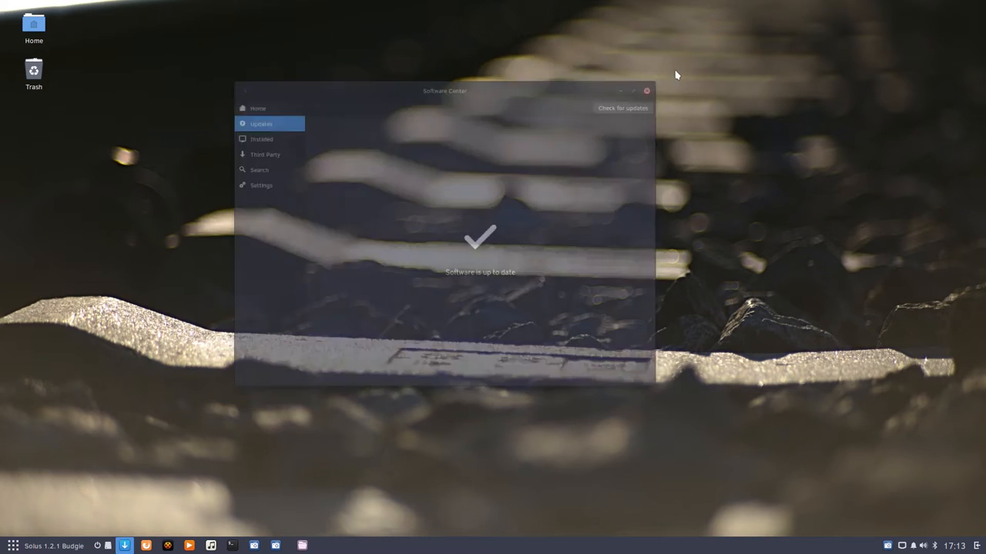
Step: Close Software Center, run 'sudo pisi upgrade' in a terminal showing 'No packages to upgrade', and close it
left_click(647, 89)
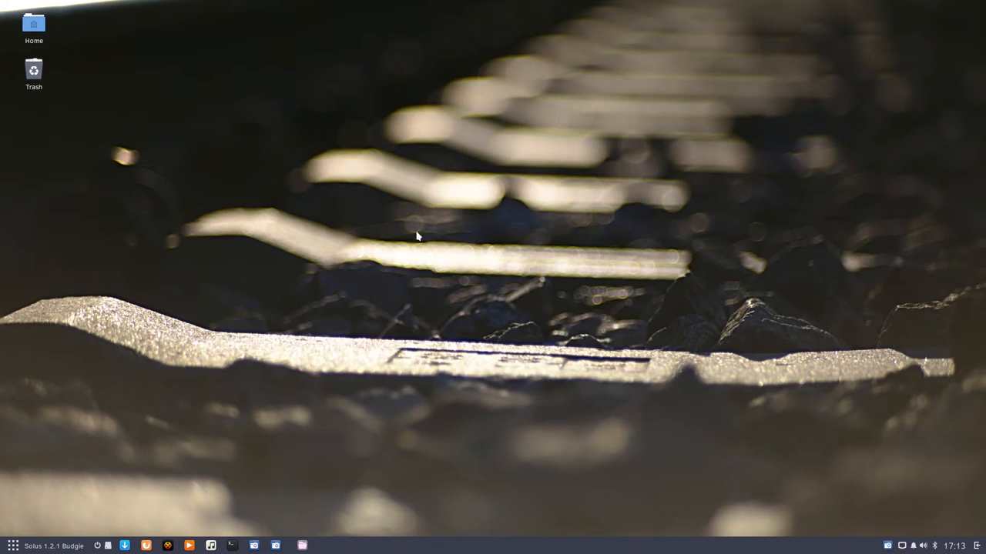
left_click(231, 545)
type("sudo pisi upgrade")
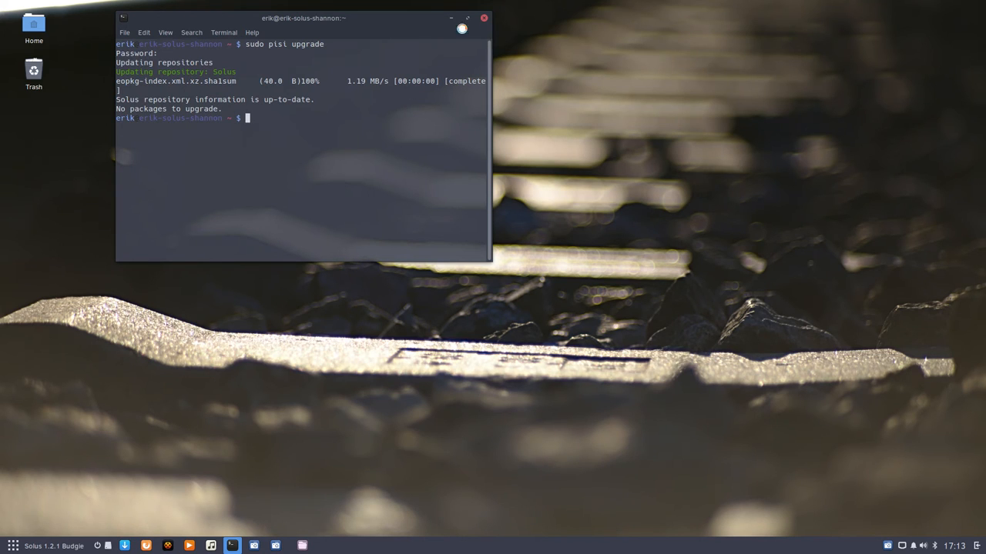
left_click(483, 19)
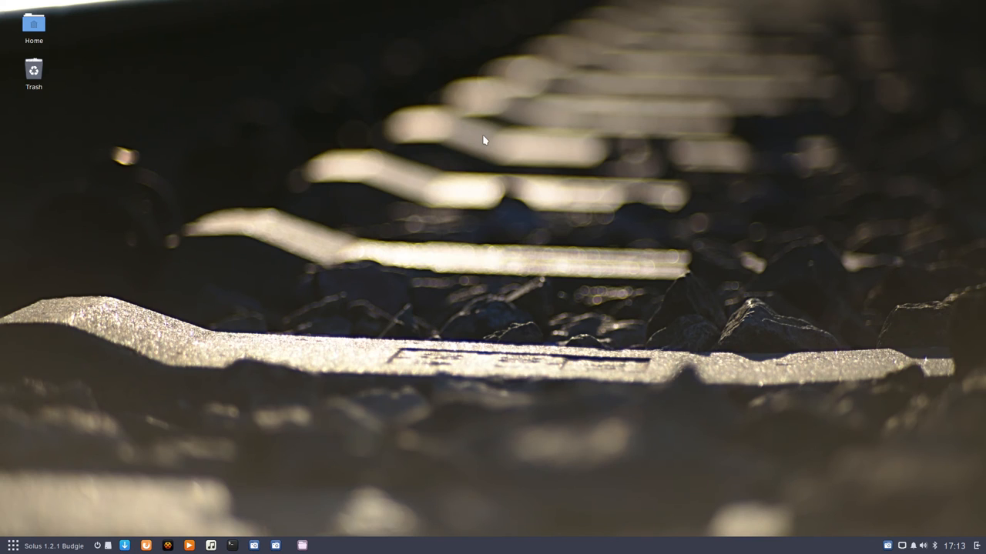
mouse_move(478, 274)
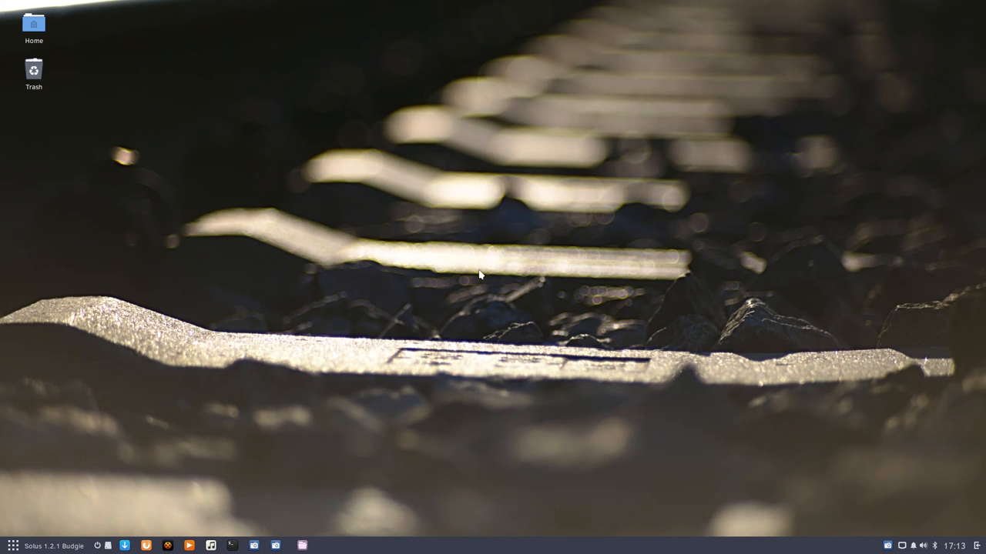